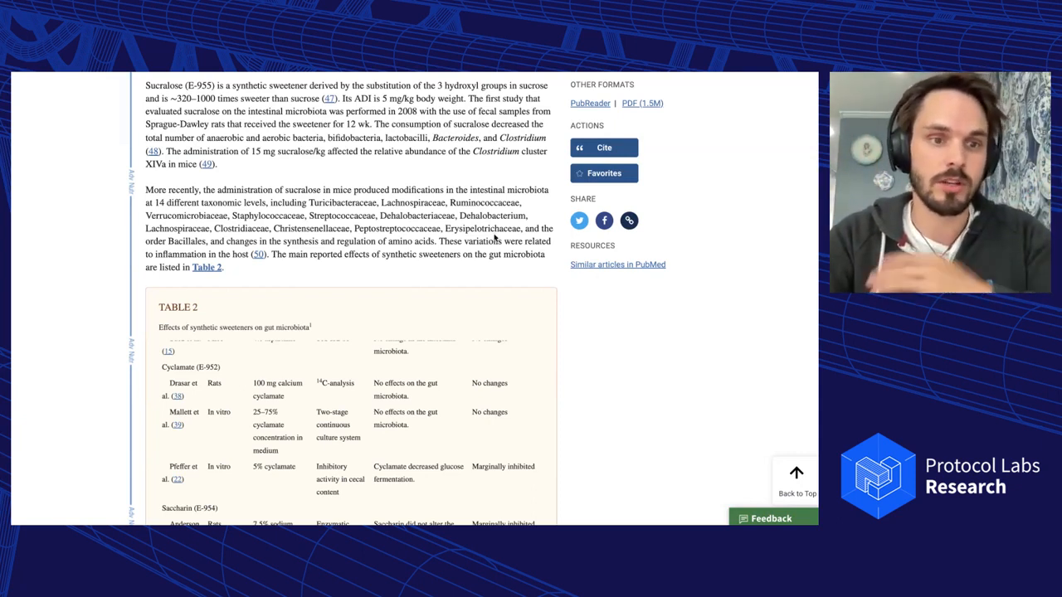
- Select the sucralose passage on the PubMed article to highlight and annotate it
{"action": "double_click", "coordinate": [267, 216]}
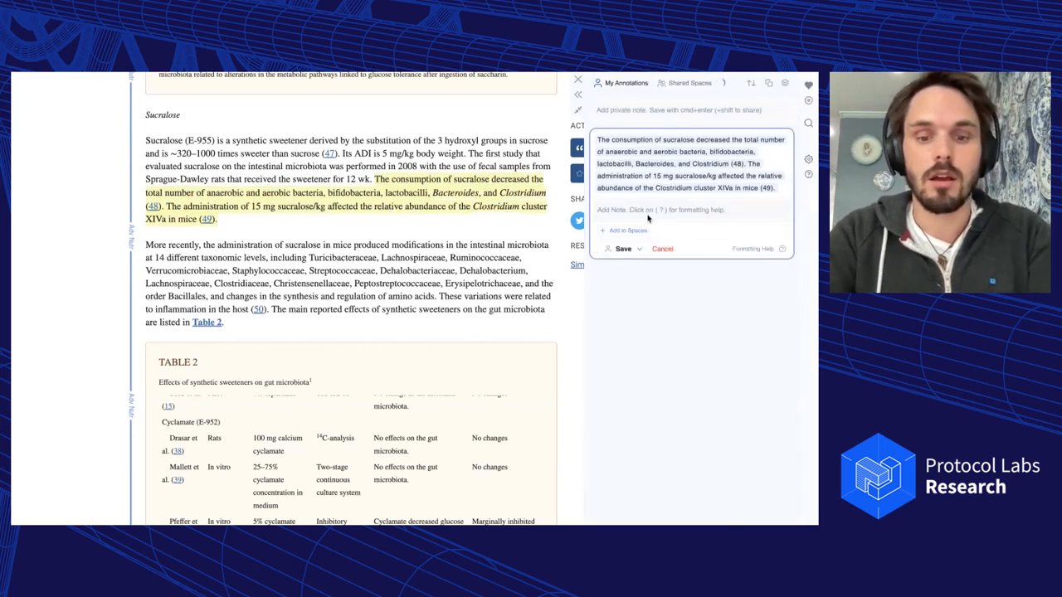
- Save the note "this should be a consideration for me when eating something with sucralose"
{"action": "type", "text": "this should be a"}
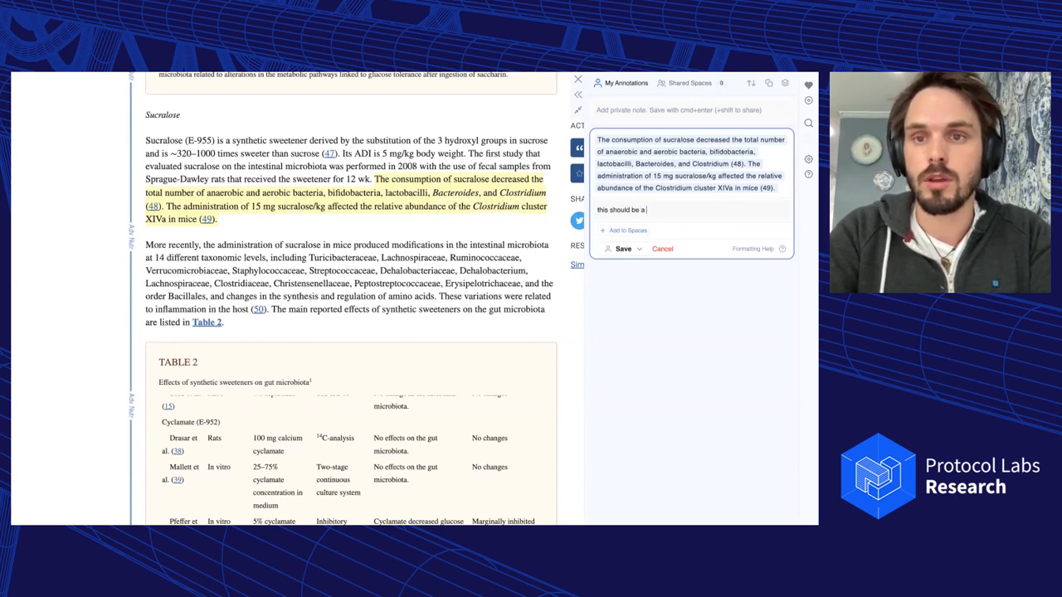
{"action": "type", "text": "consideration for me"}
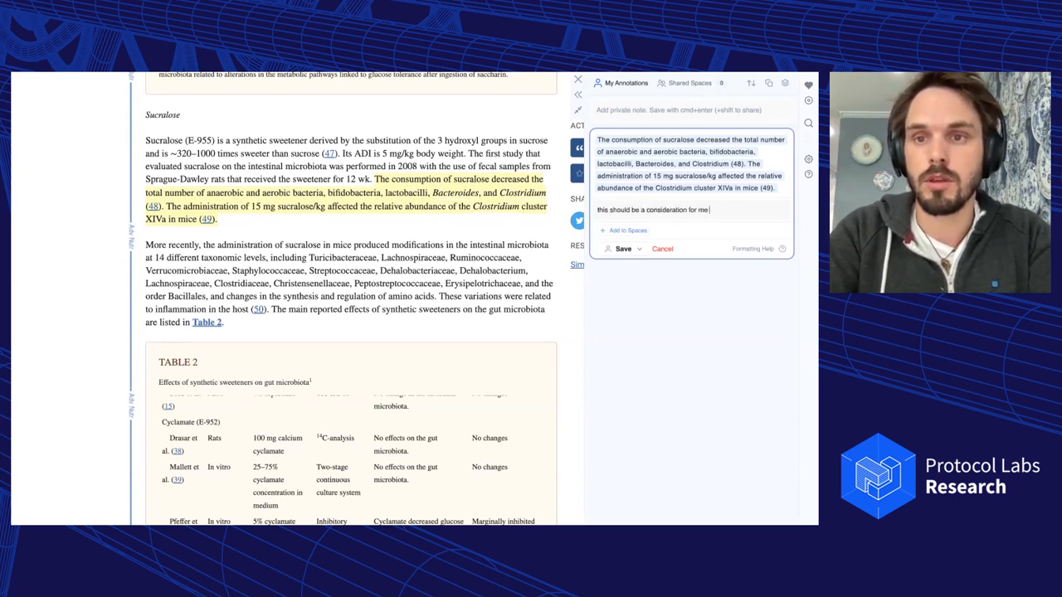
{"action": "type", "text": "when eating something"}
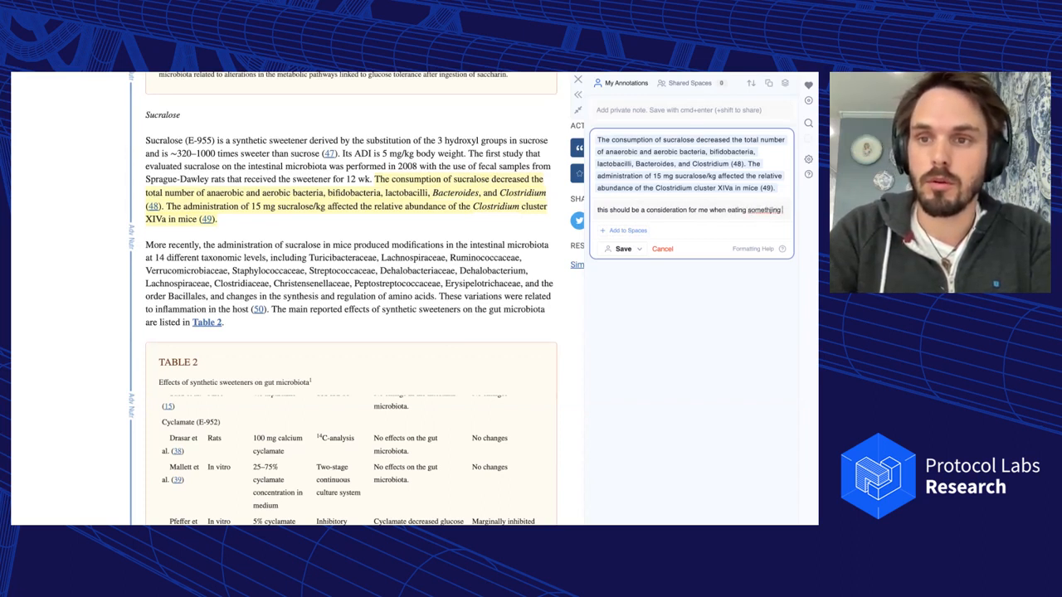
{"action": "type", "text": "with sucralose"}
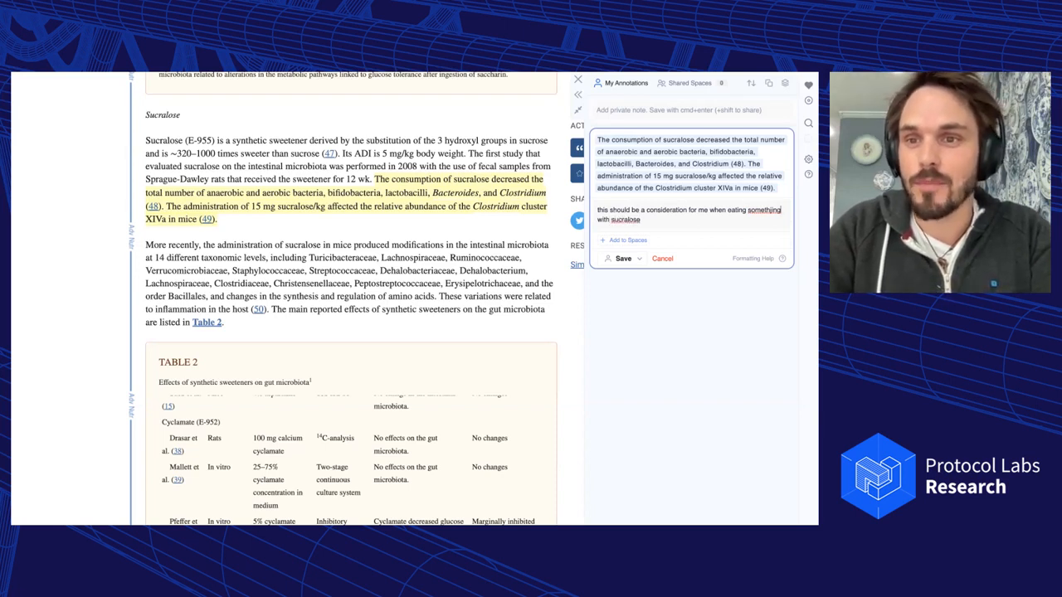
{"action": "left_click", "coordinate": [623, 258]}
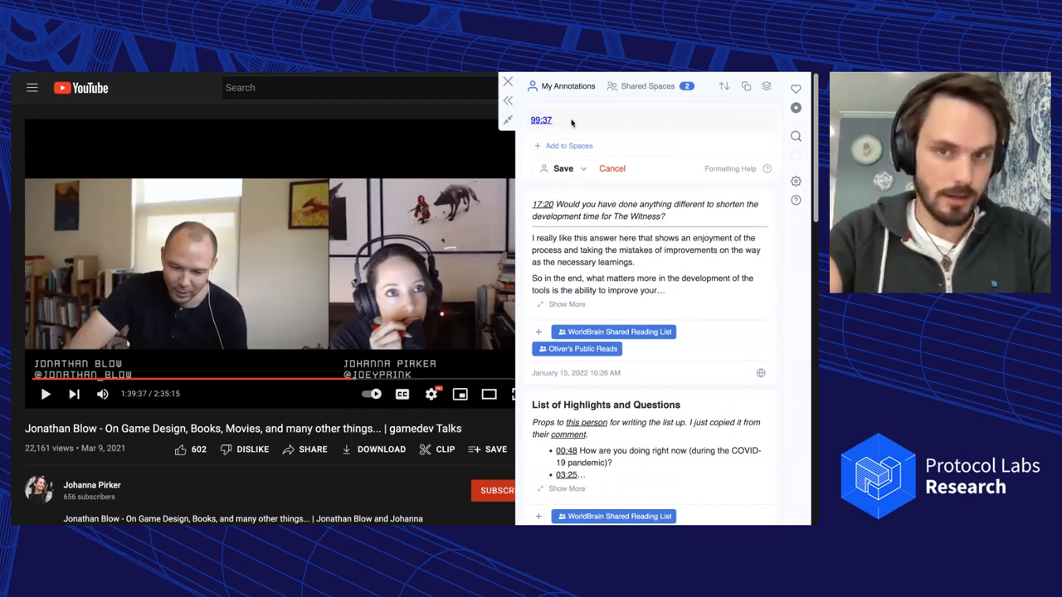
- Scroll the YouTube talk's timestamped annotations, then close the Memex sidebar
{"action": "type", "text": "a"}
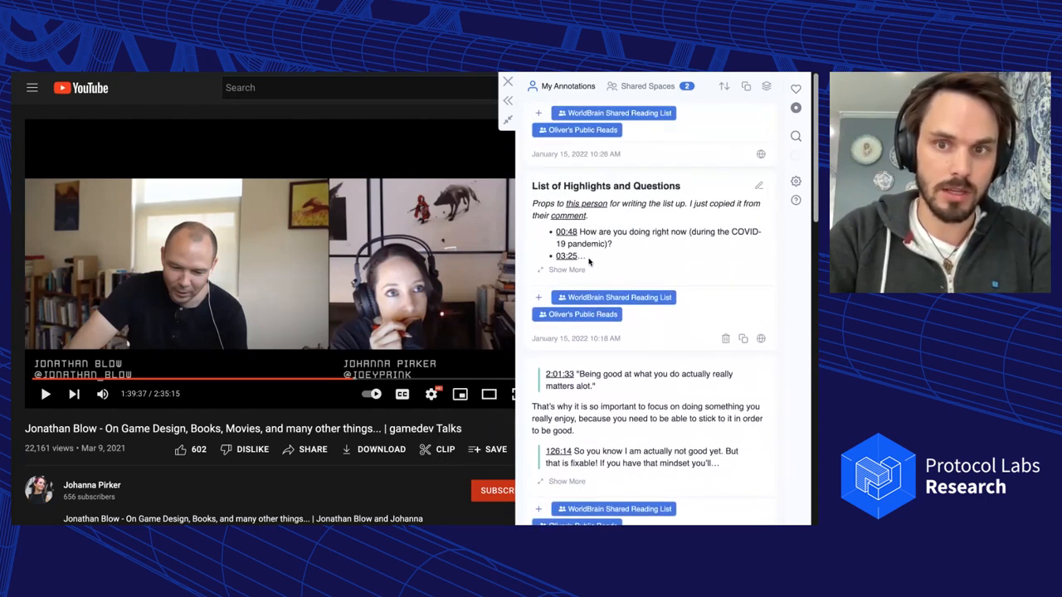
{"action": "scroll", "scroll_direction": "down", "scroll_amount": 3}
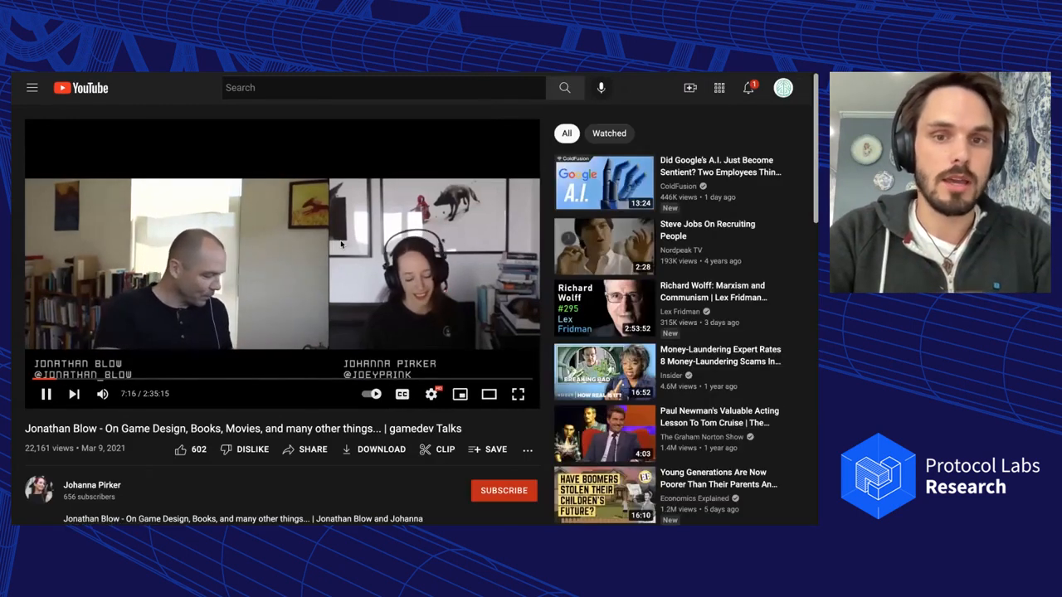
{"action": "left_click", "coordinate": [47, 395]}
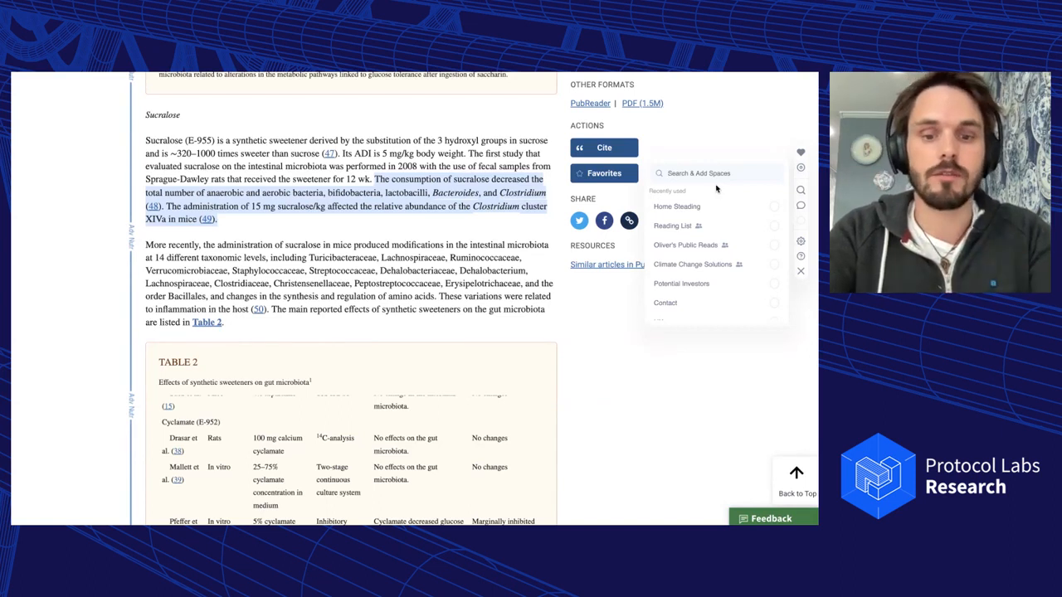
- Add the sweeteners article to the Health space via the Spaces picker
{"action": "type", "text": "Health"}
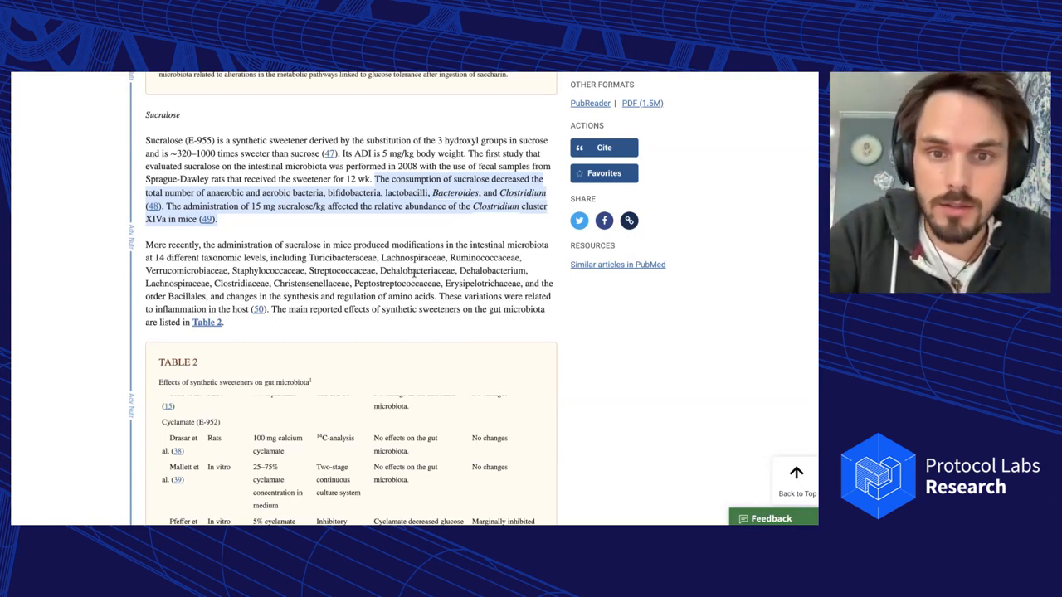
- Search the Memex dashboard for "Dehalobacteriaceae"
{"action": "double_click", "coordinate": [418, 270]}
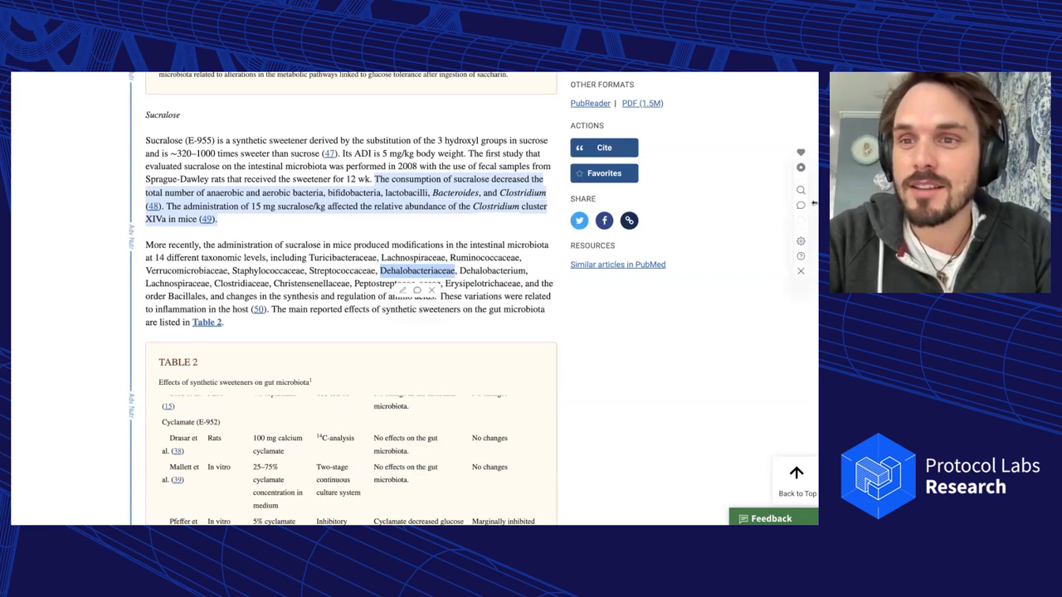
{"action": "mouse_move", "coordinate": [801, 189]}
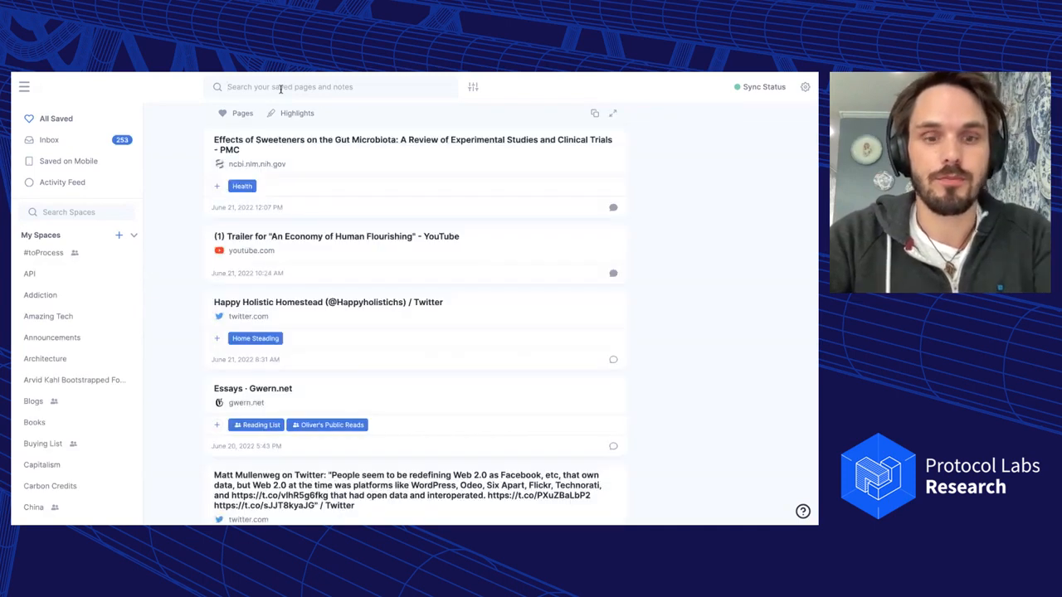
{"action": "type", "text": "Dehalobacteriaceae"}
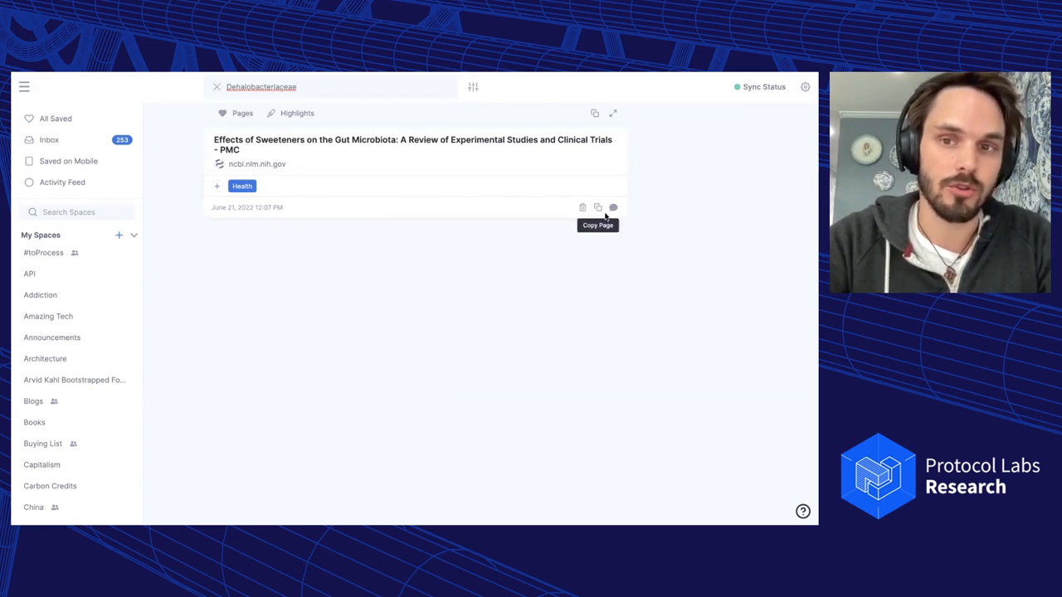
{"action": "left_click", "coordinate": [613, 207]}
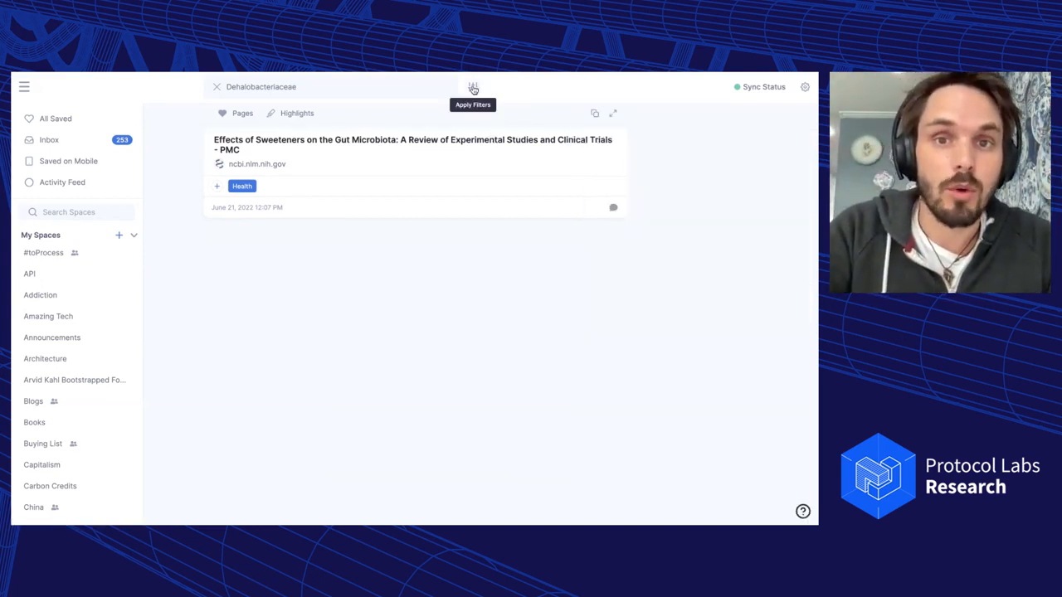
- Filter the Dehalobacteriaceae results to the last 2 weeks and the nih.gov domain
{"action": "left_click", "coordinate": [473, 86]}
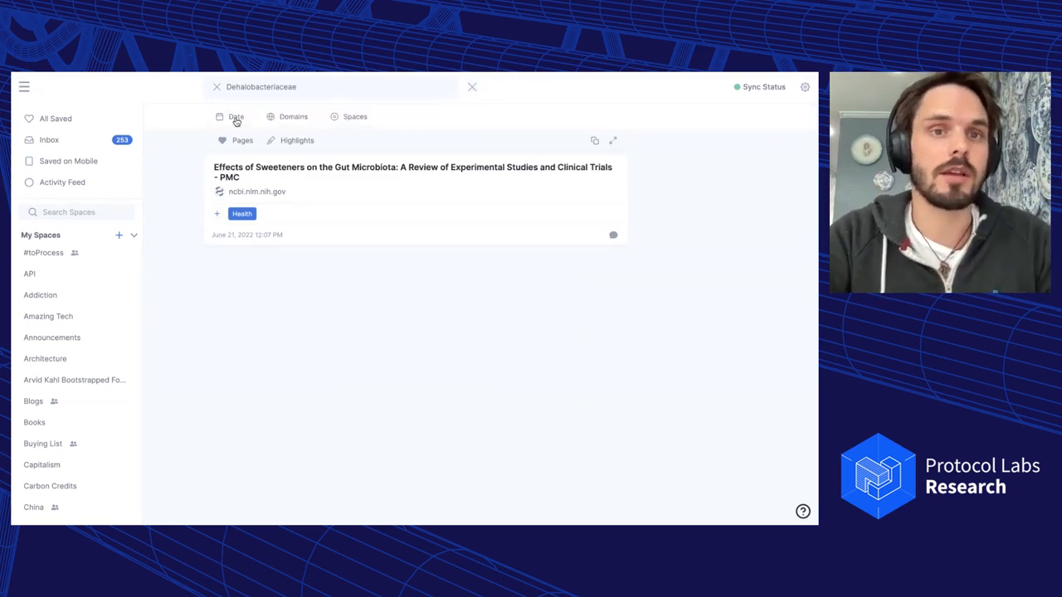
{"action": "left_click", "coordinate": [236, 116]}
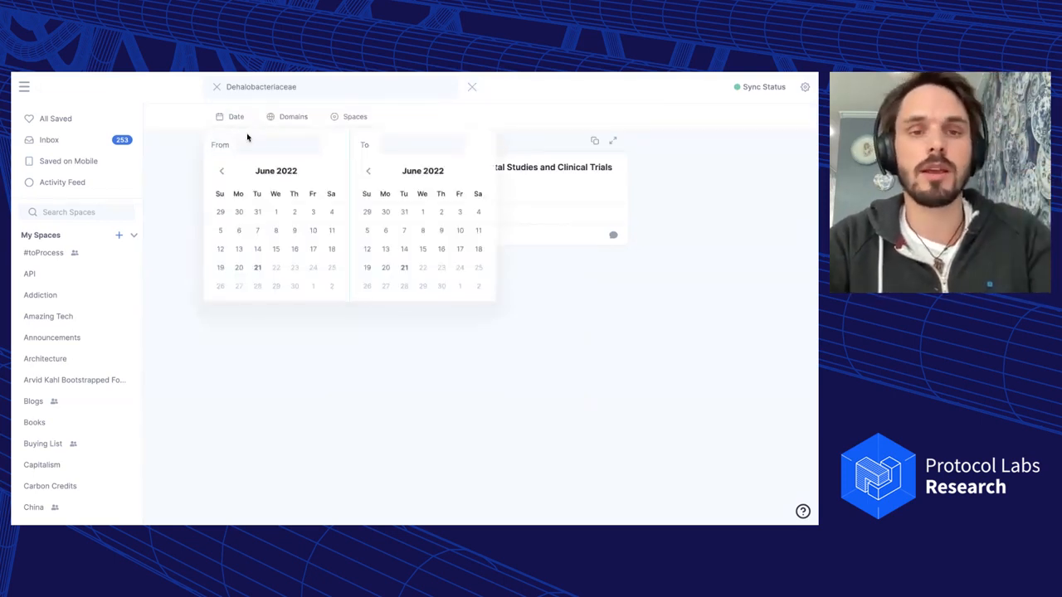
{"action": "type", "text": "2 weeks ago"}
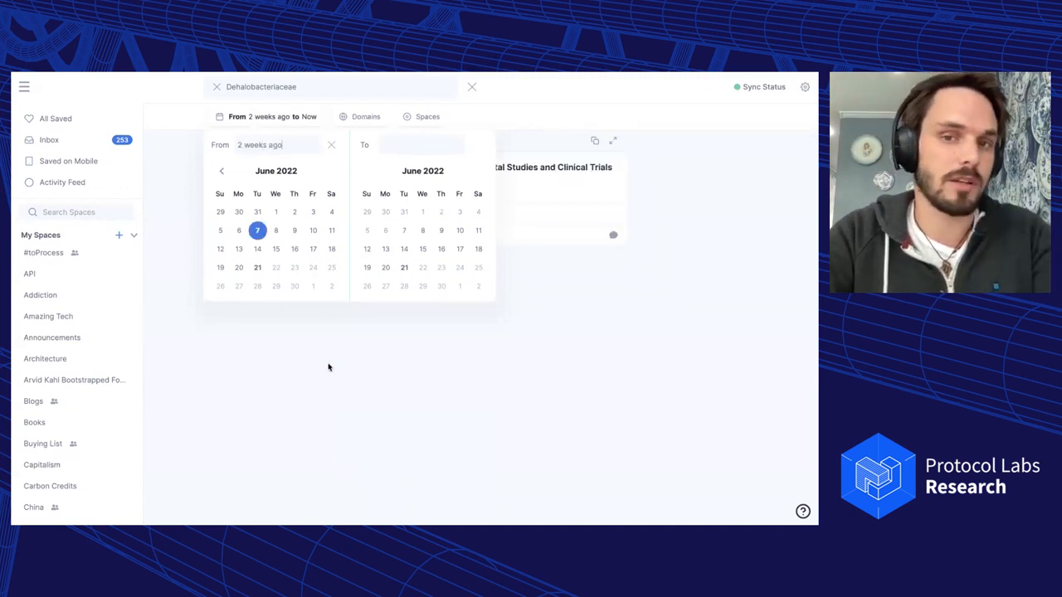
{"action": "left_click", "coordinate": [365, 116]}
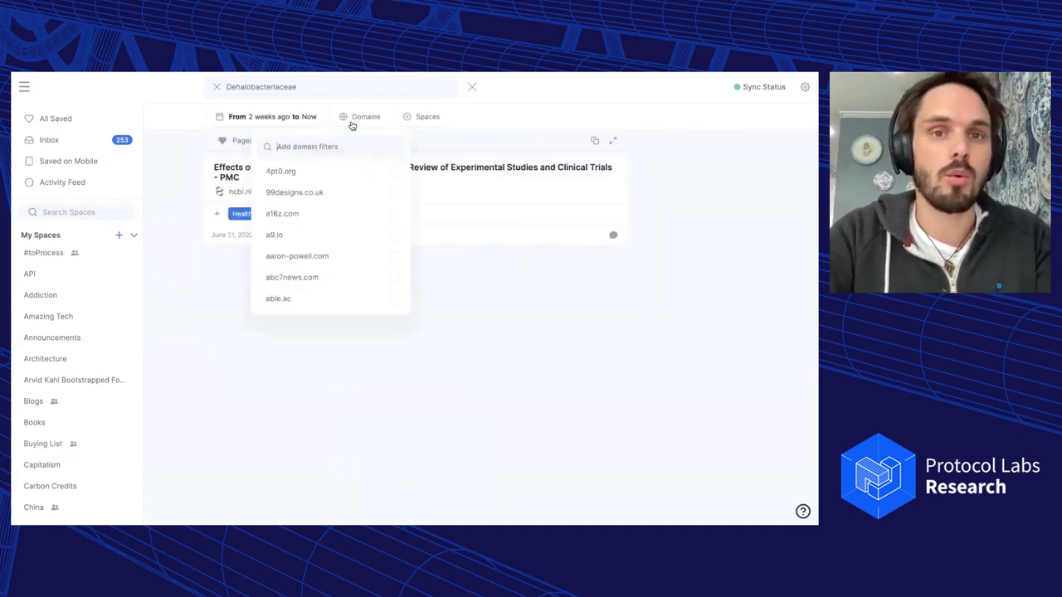
{"action": "type", "text": "nd"}
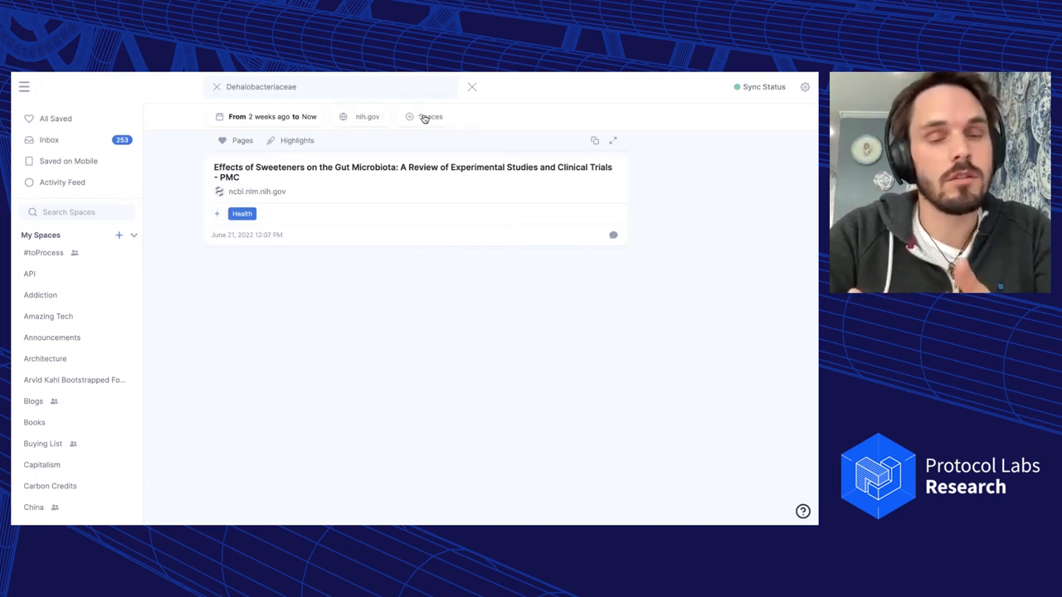
{"action": "left_click", "coordinate": [430, 117]}
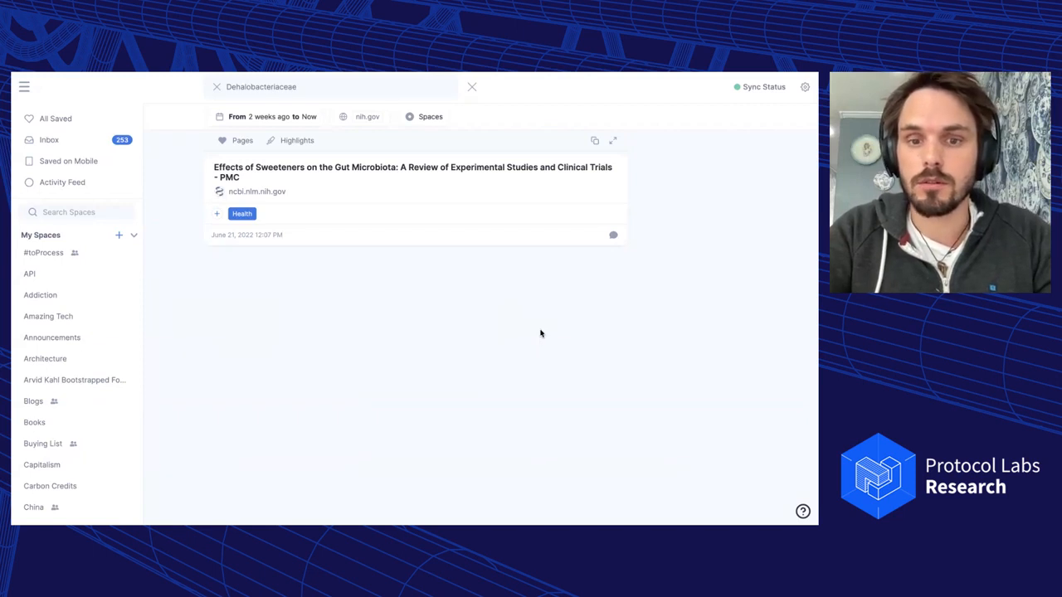
{"action": "mouse_move", "coordinate": [95, 250]}
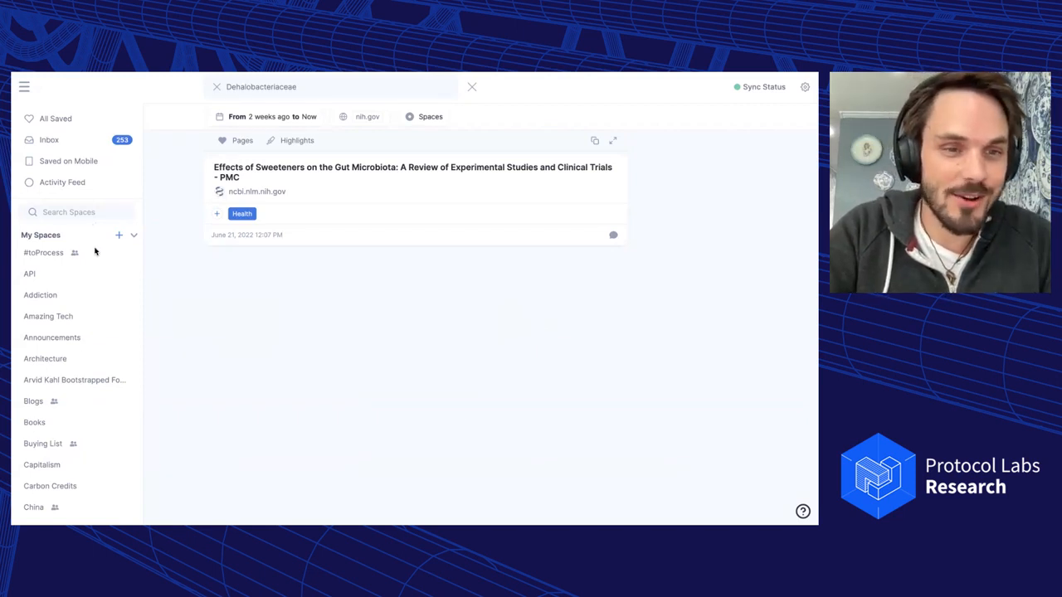
{"action": "mouse_move", "coordinate": [242, 325]}
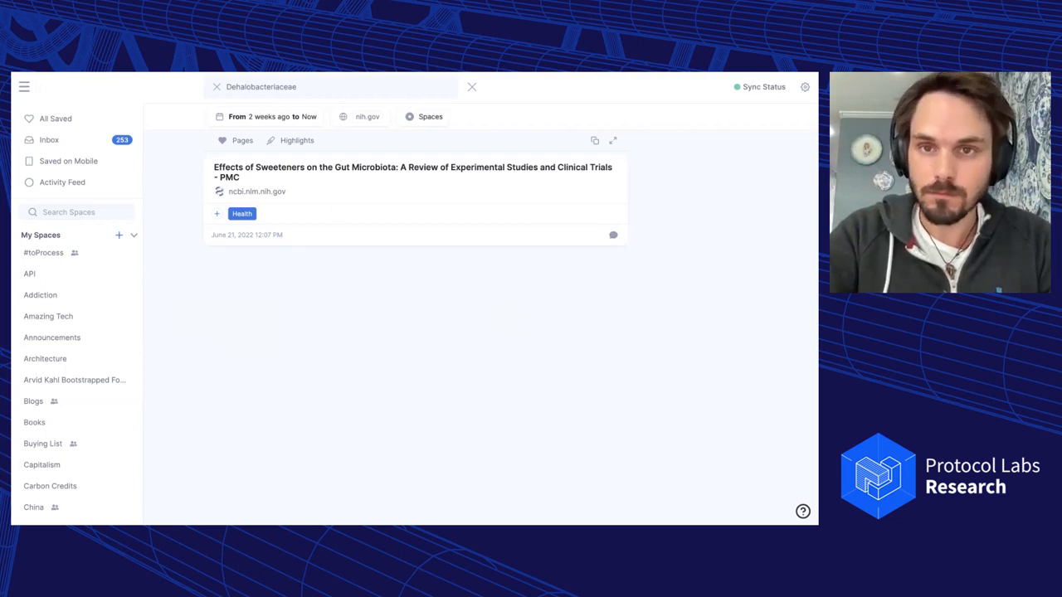
- Create commenter and contributor share links for the Health space on the sweeteners article
{"action": "left_click", "coordinate": [413, 172]}
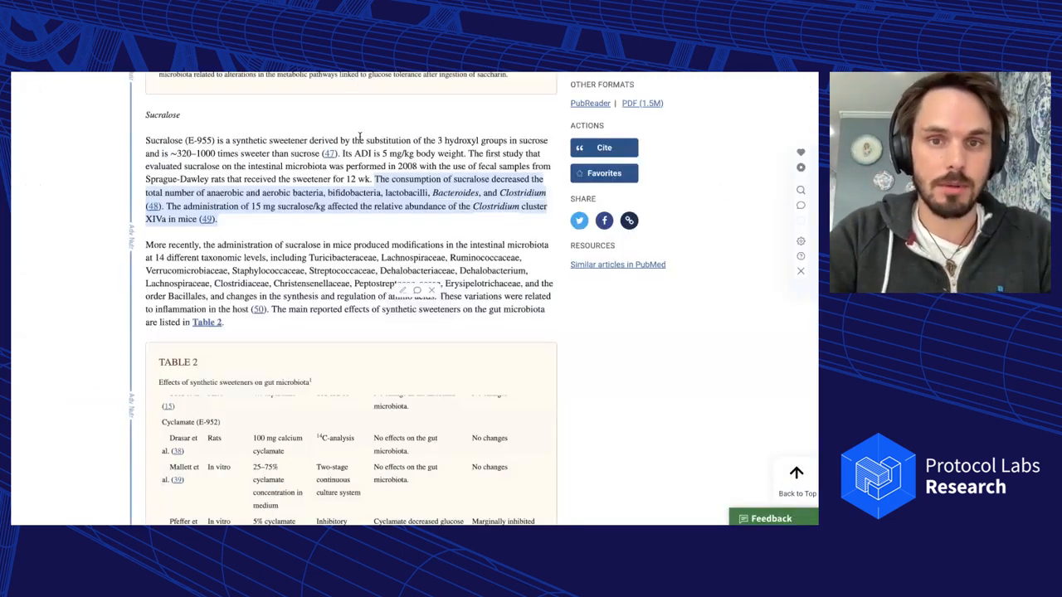
{"action": "mouse_move", "coordinate": [412, 235]}
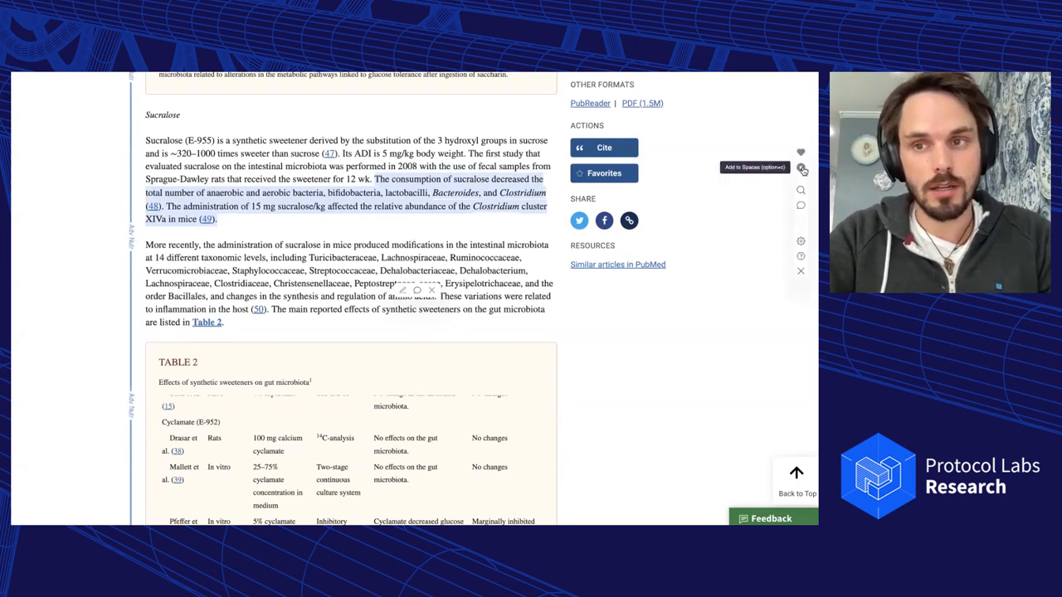
{"action": "left_click", "coordinate": [802, 169]}
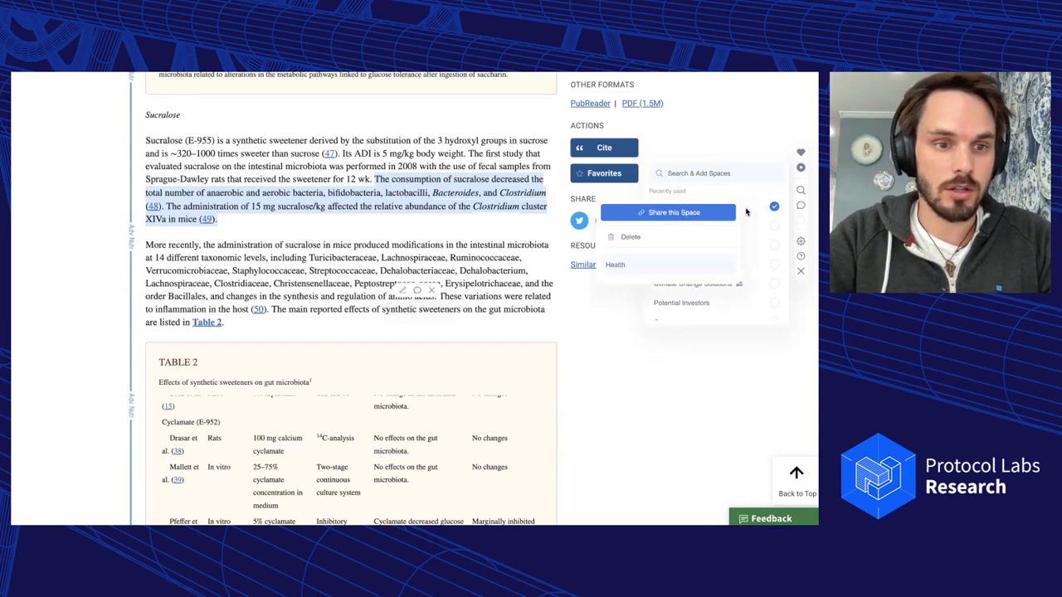
{"action": "left_click", "coordinate": [668, 213]}
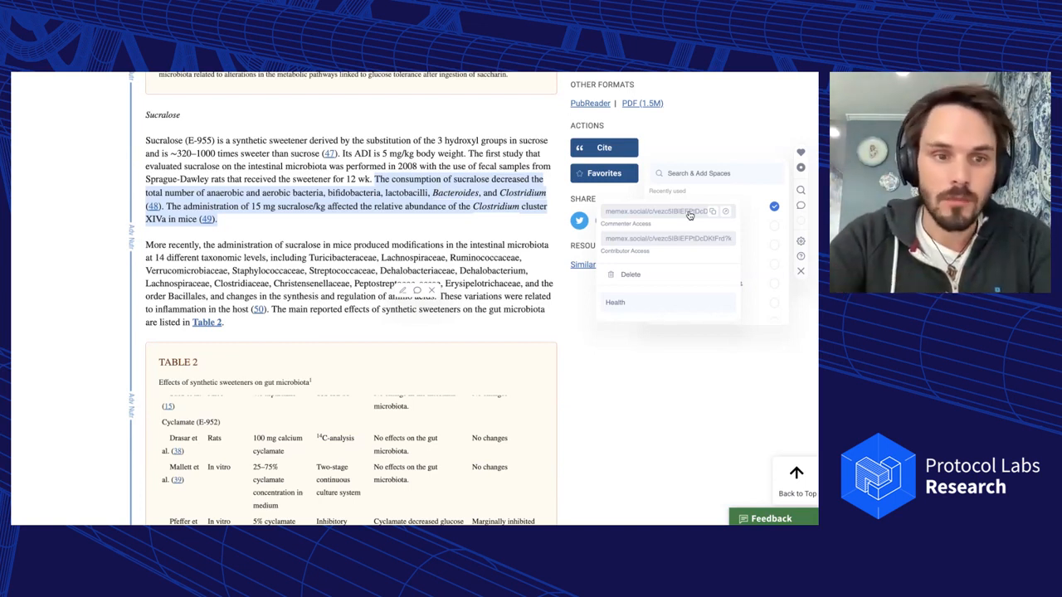
{"action": "left_click", "coordinate": [712, 212]}
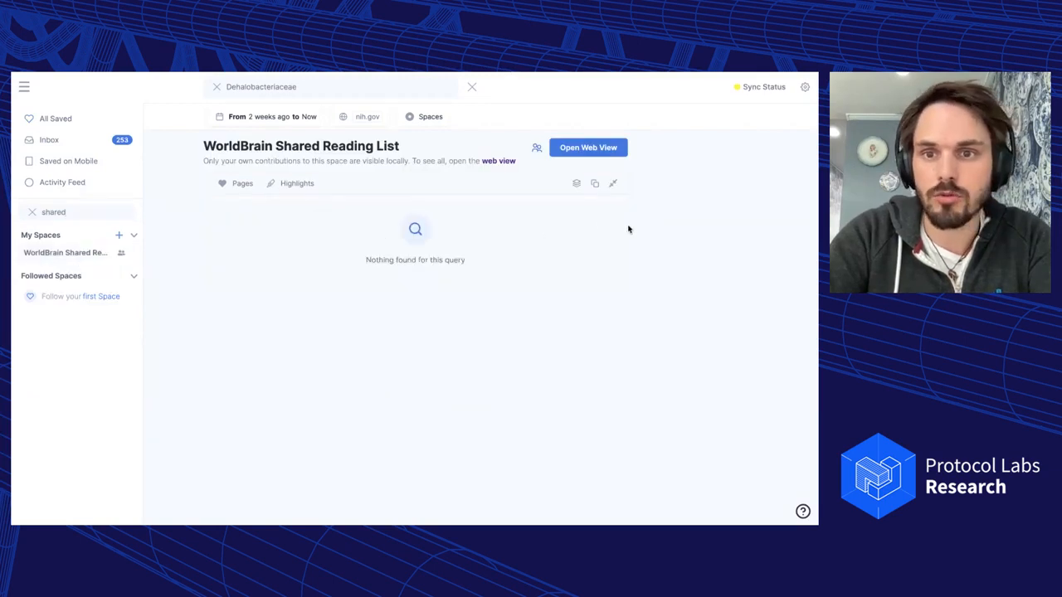
{"action": "mouse_move", "coordinate": [479, 87]}
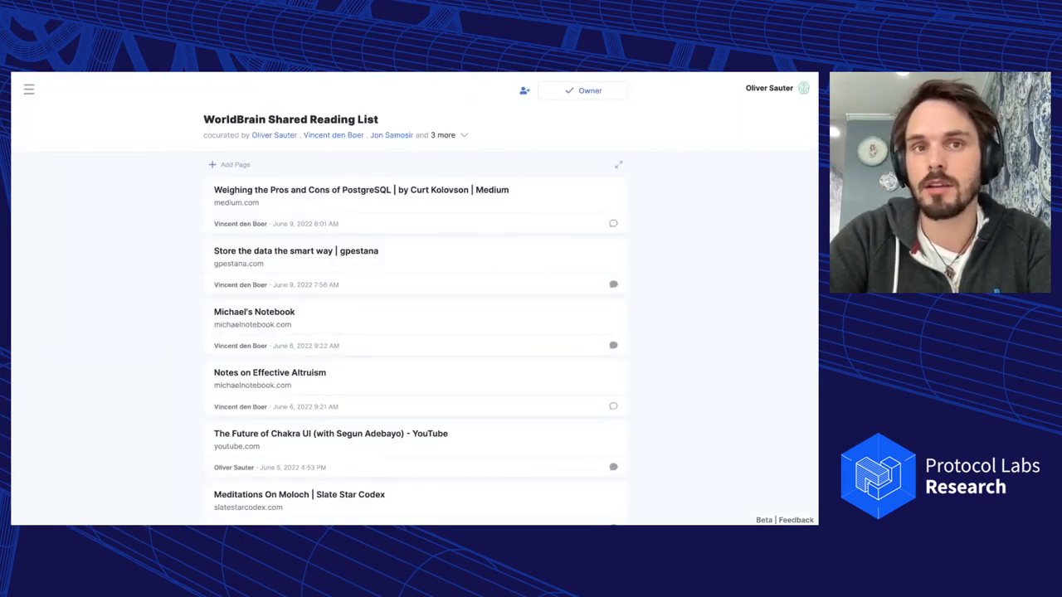
{"action": "mouse_move", "coordinate": [755, 175]}
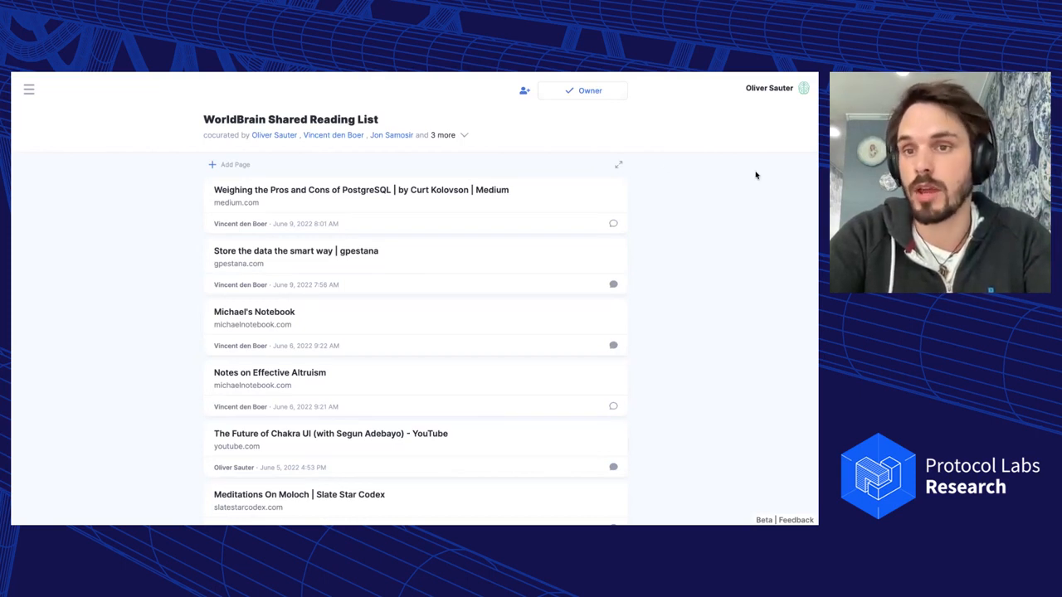
{"action": "mouse_move", "coordinate": [680, 339]}
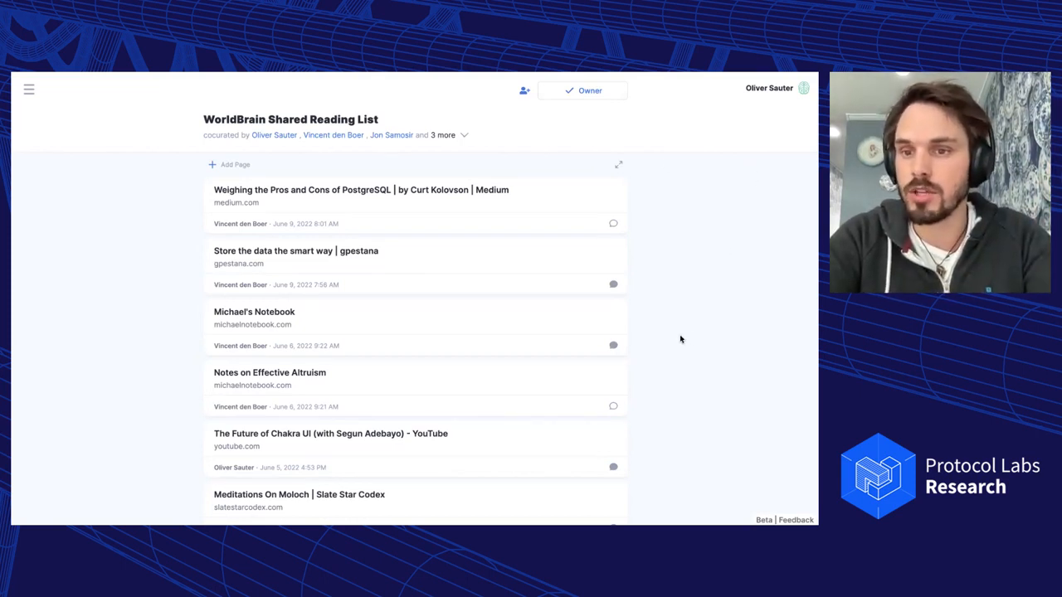
{"action": "mouse_move", "coordinate": [58, 341]}
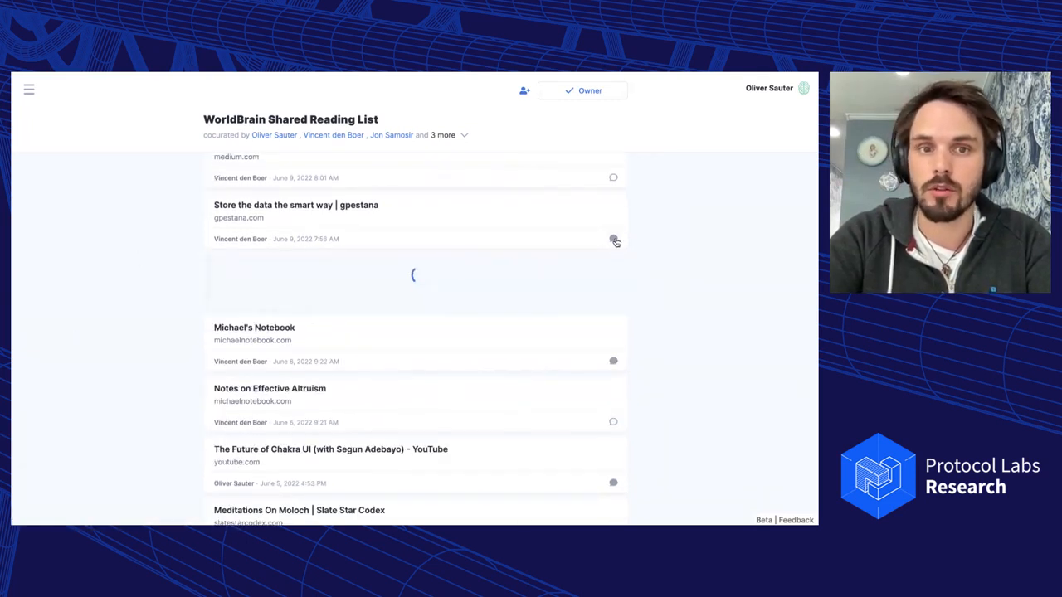
{"action": "left_click", "coordinate": [613, 239]}
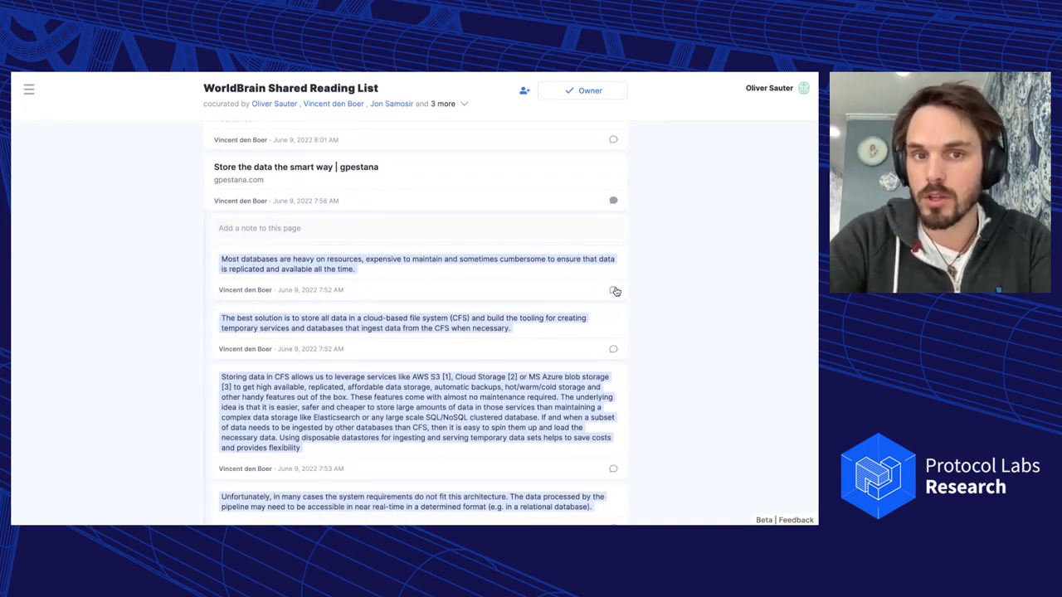
{"action": "left_click", "coordinate": [614, 291]}
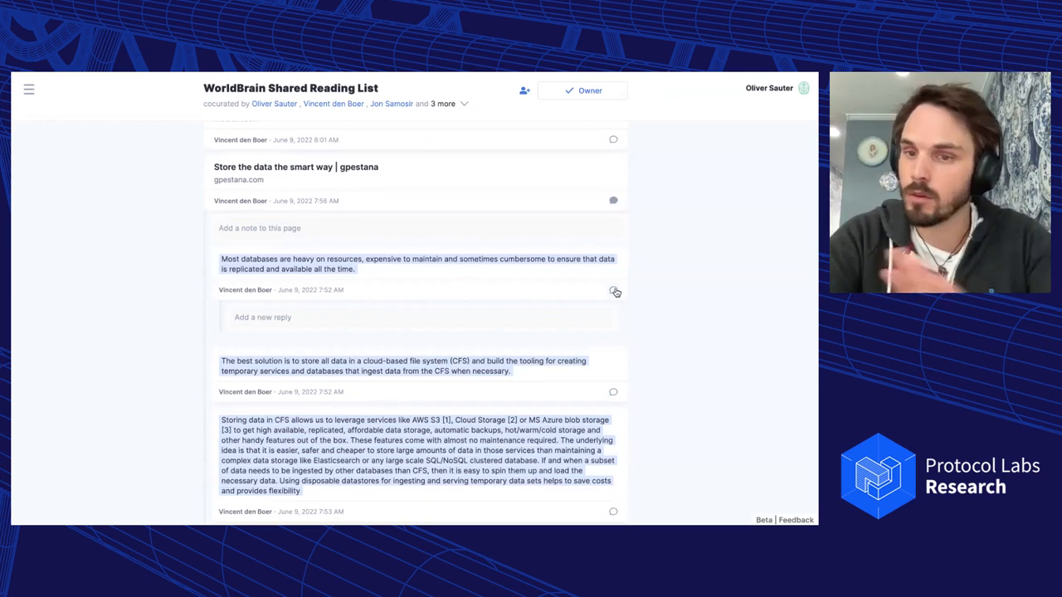
{"action": "mouse_move", "coordinate": [563, 287]}
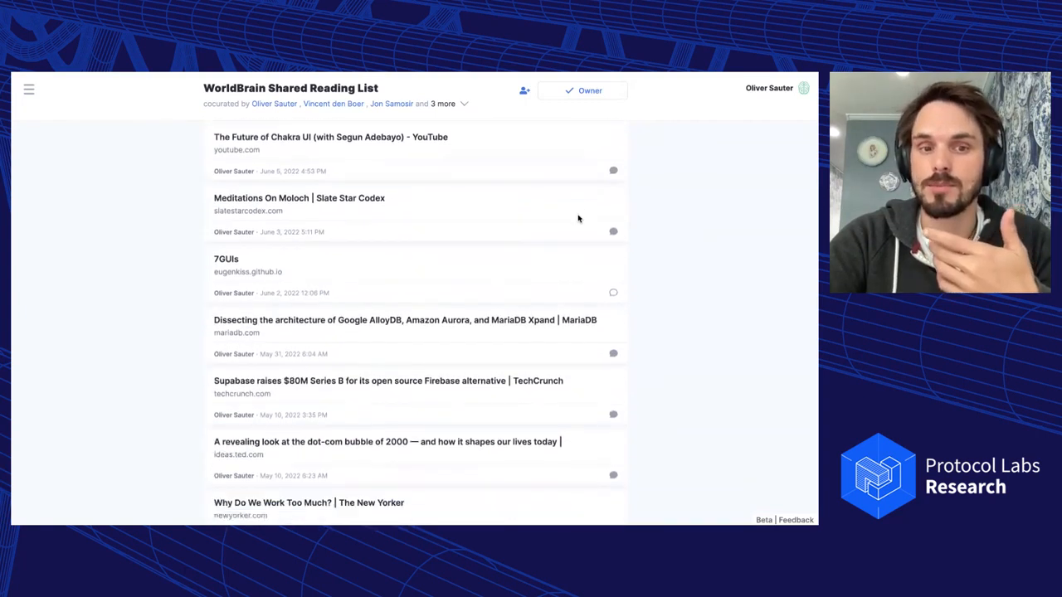
{"action": "scroll", "scroll_direction": "down", "scroll_amount": 3}
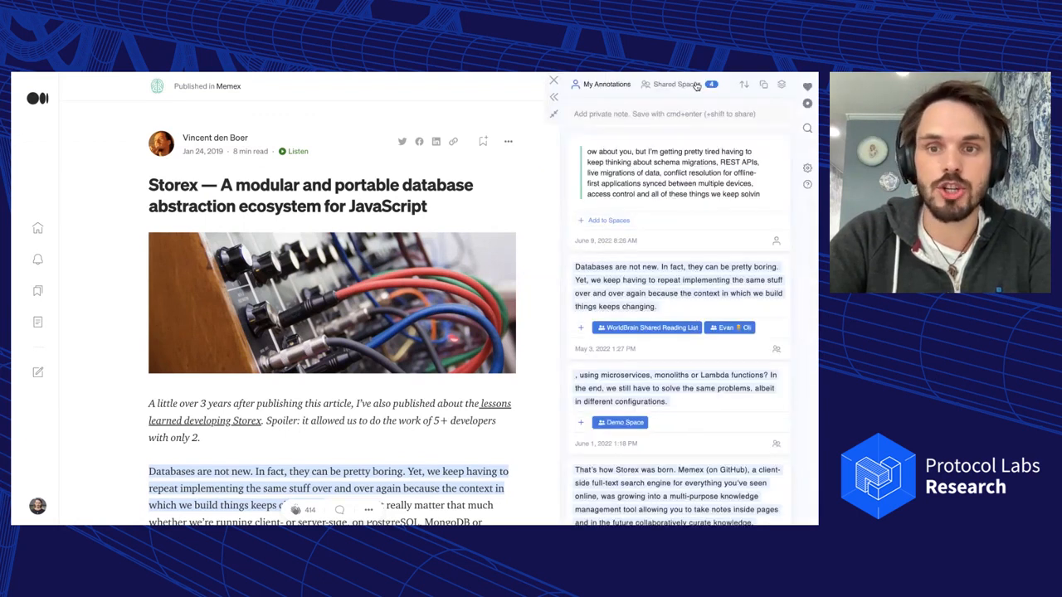
- Show the WorldBrain Shared Reading List annotations in the Storex article's sidebar and scroll through them
{"action": "left_click", "coordinate": [676, 84]}
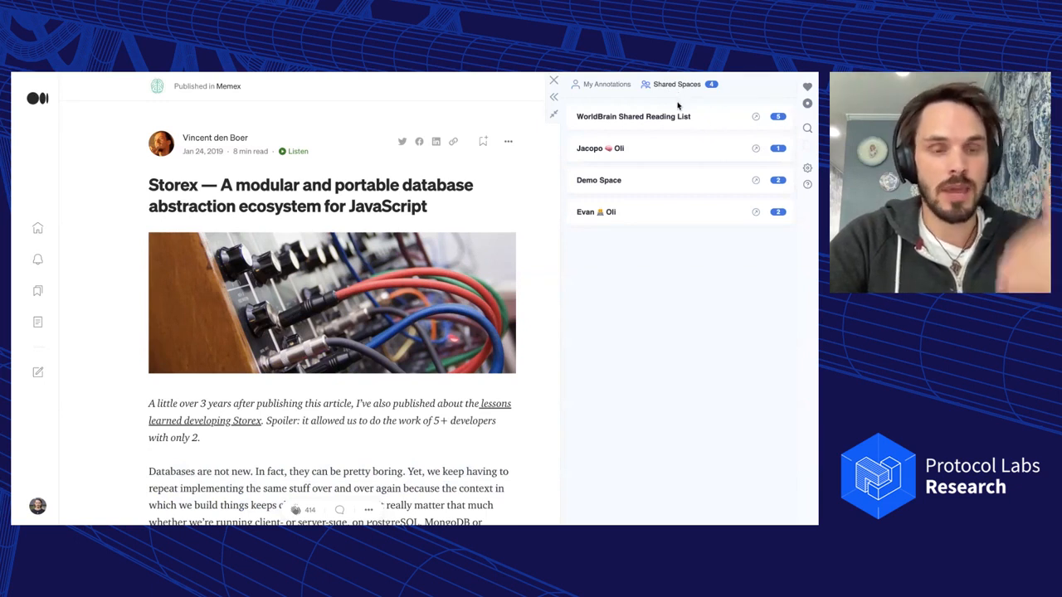
{"action": "mouse_move", "coordinate": [681, 108]}
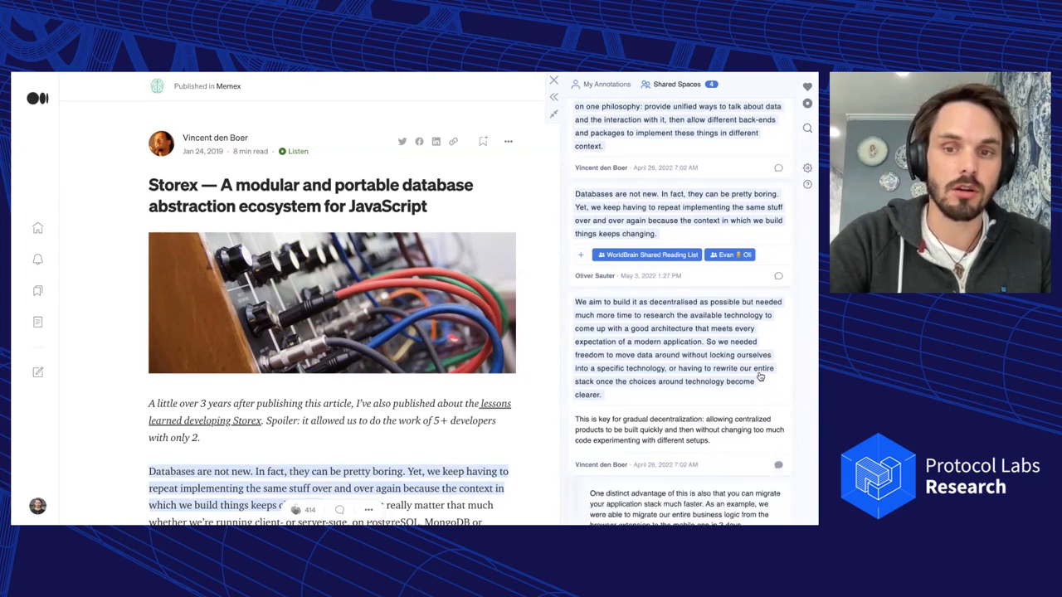
{"action": "scroll", "scroll_direction": "down", "scroll_amount": 3}
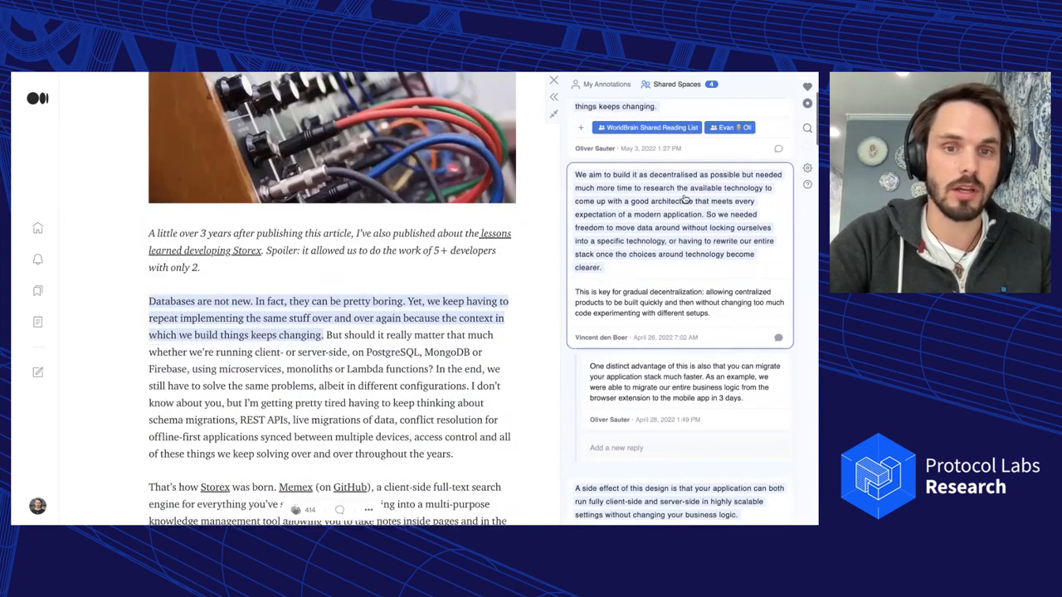
{"action": "scroll", "scroll_direction": "down", "scroll_amount": 3}
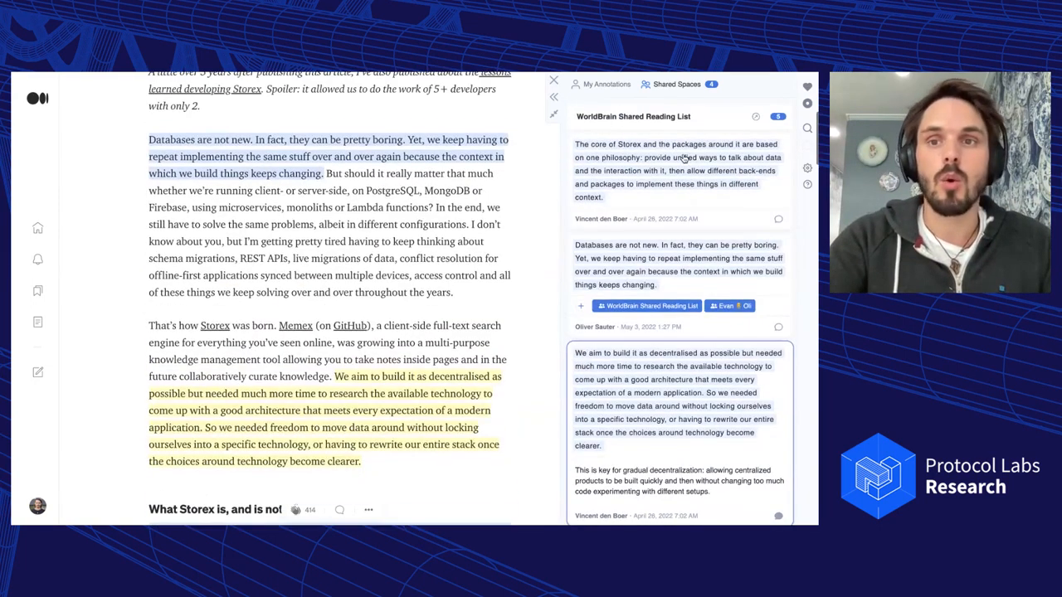
- Return the Storex sidebar to the list of four shared spaces
{"action": "left_click", "coordinate": [676, 84]}
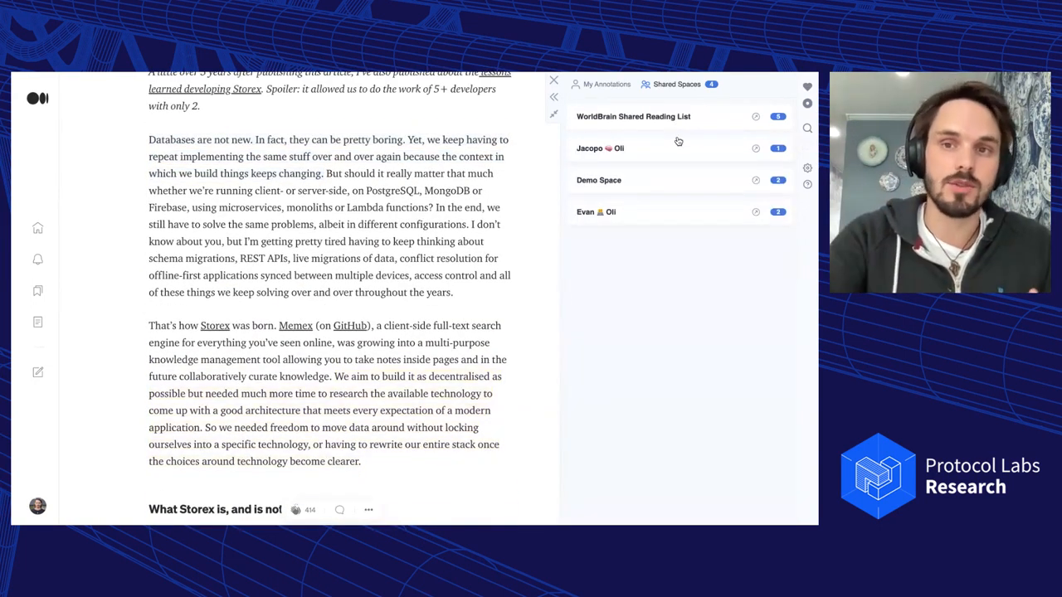
{"action": "mouse_move", "coordinate": [674, 237]}
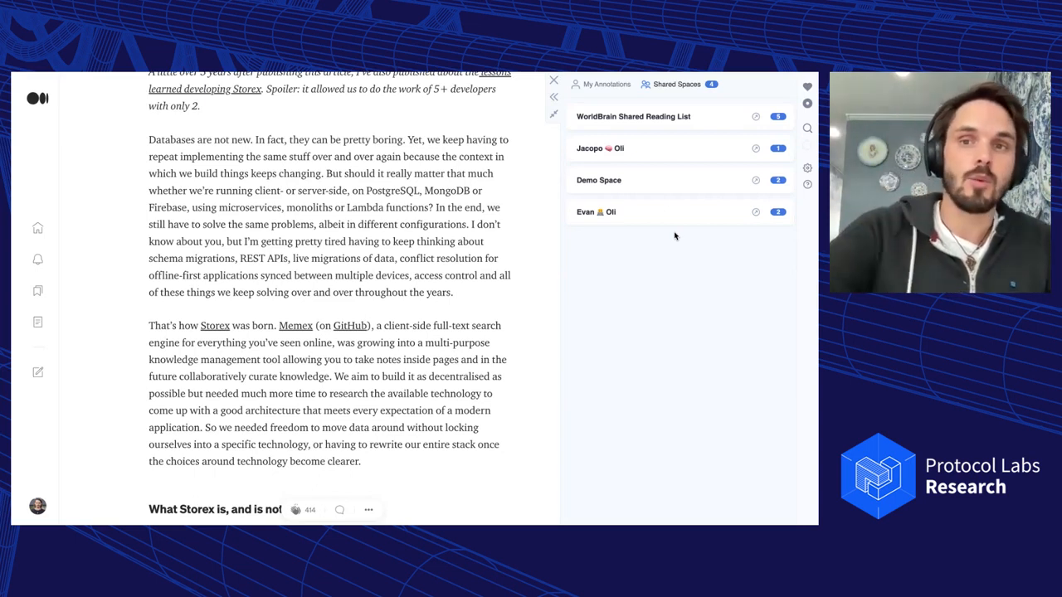
{"action": "mouse_move", "coordinate": [670, 127]}
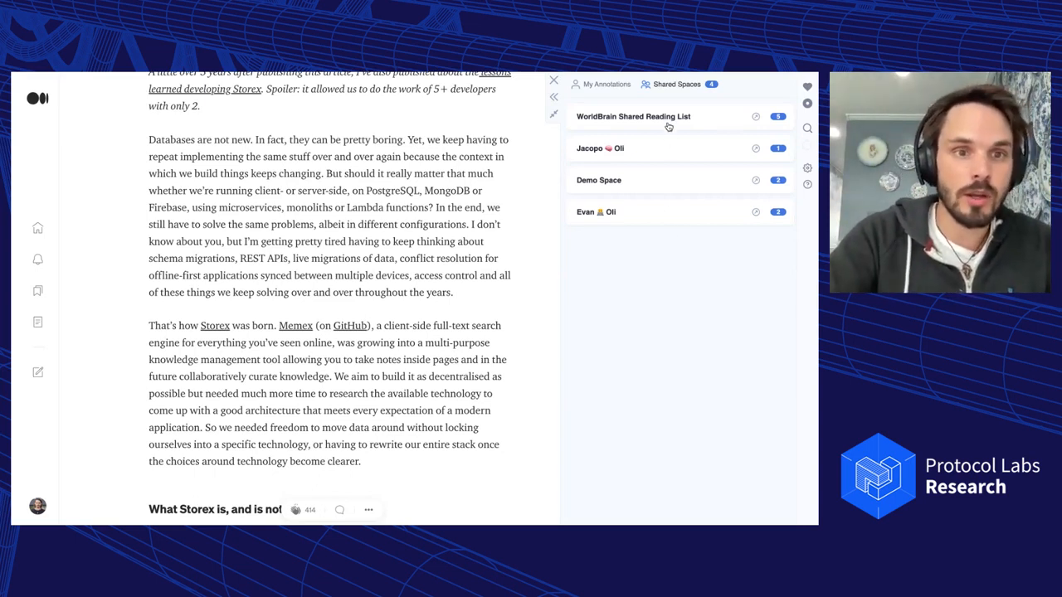
{"action": "left_click", "coordinate": [633, 116]}
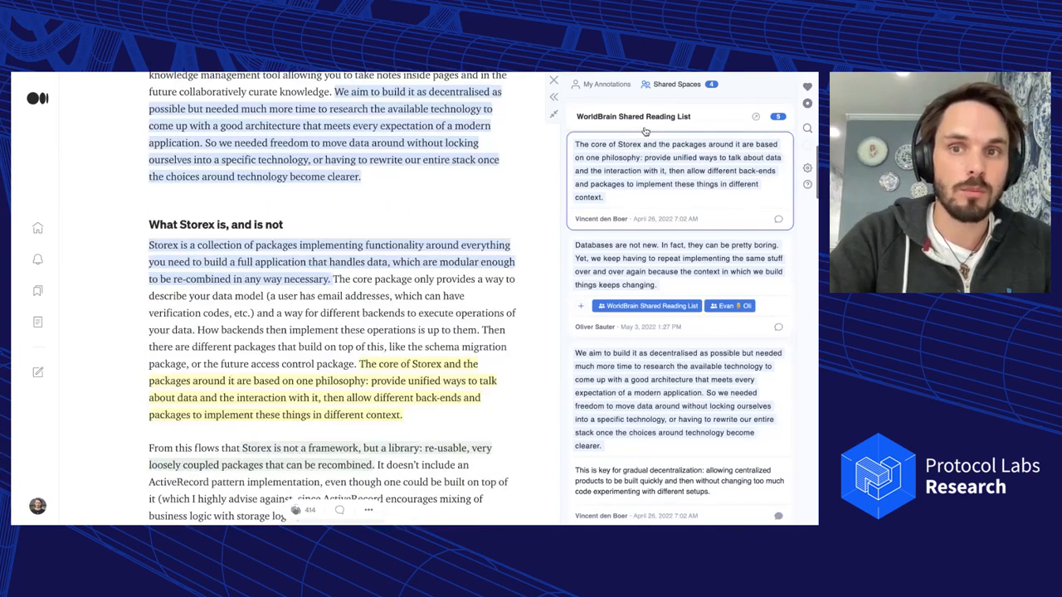
{"action": "scroll", "scroll_direction": "down", "scroll_amount": 3}
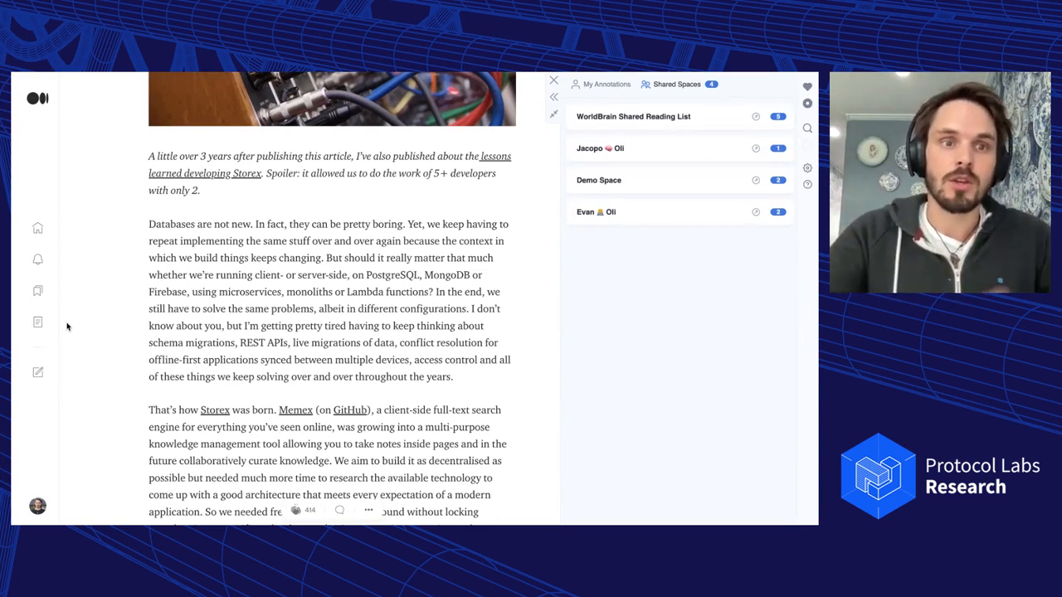
- Show your own annotations and add the 'Databases are not new' annotation to Demo Space
{"action": "left_click", "coordinate": [605, 83]}
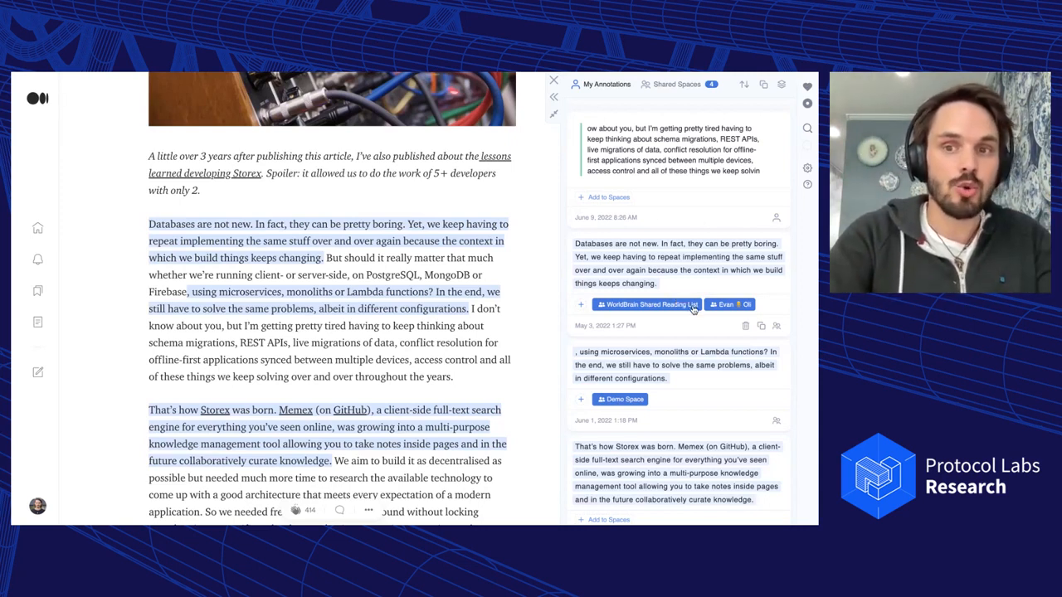
{"action": "left_click", "coordinate": [648, 304]}
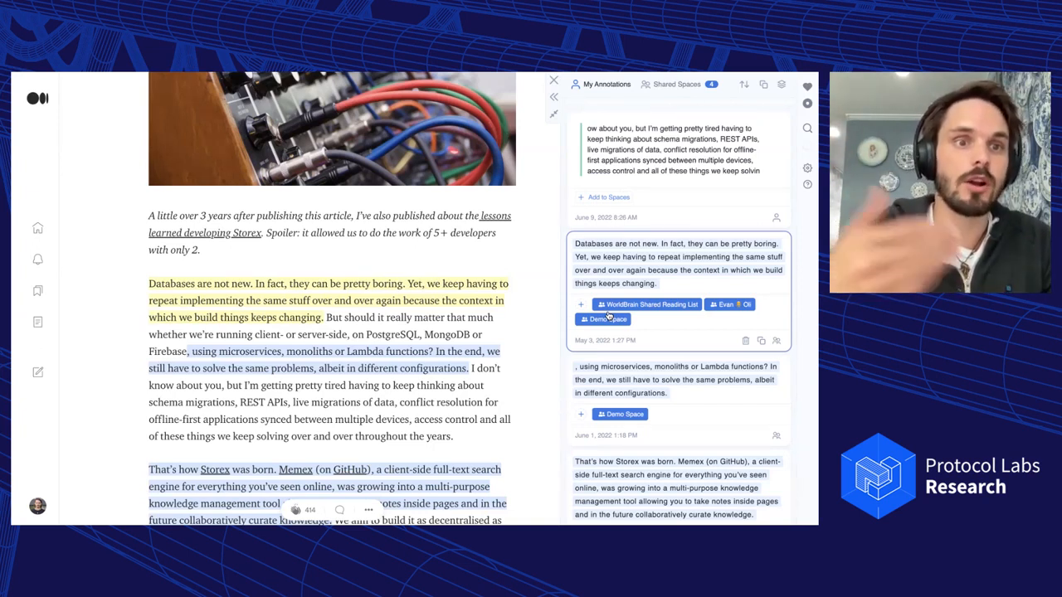
{"action": "mouse_move", "coordinate": [639, 317]}
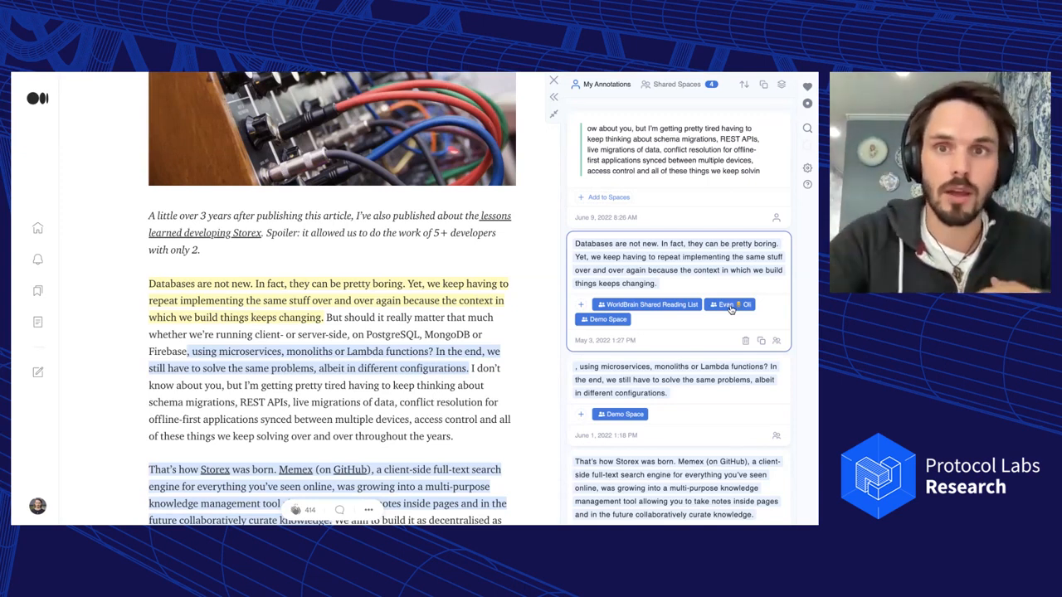
{"action": "left_click", "coordinate": [651, 304]}
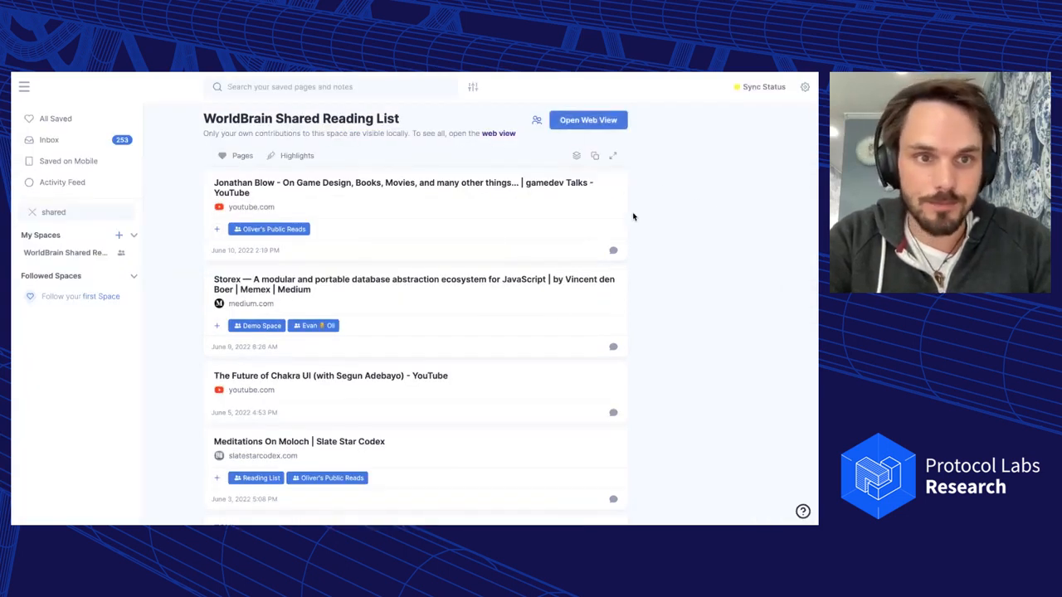
{"action": "mouse_move", "coordinate": [657, 149]}
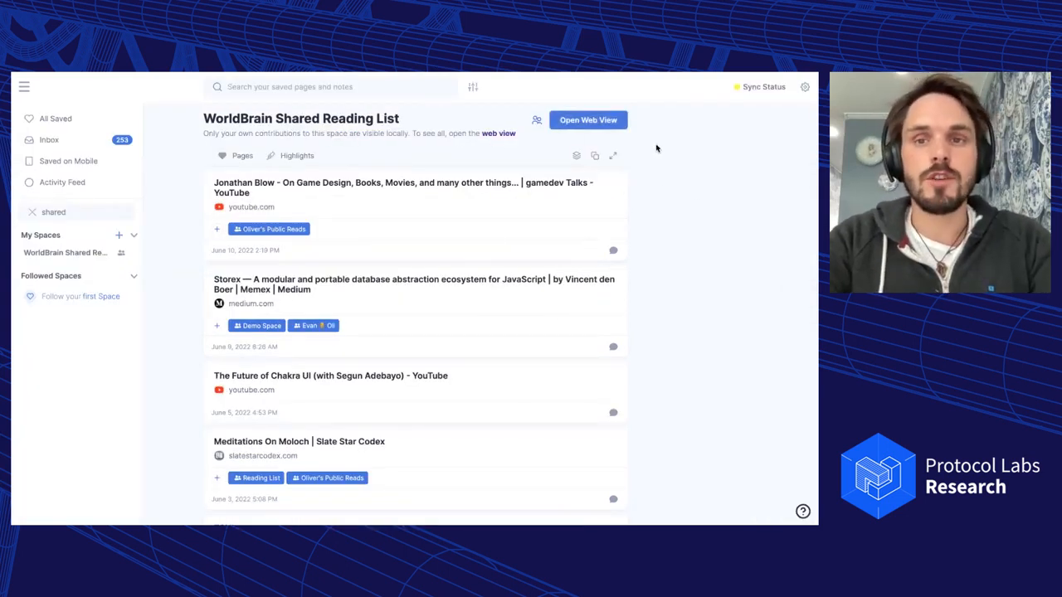
{"action": "mouse_move", "coordinate": [531, 106]}
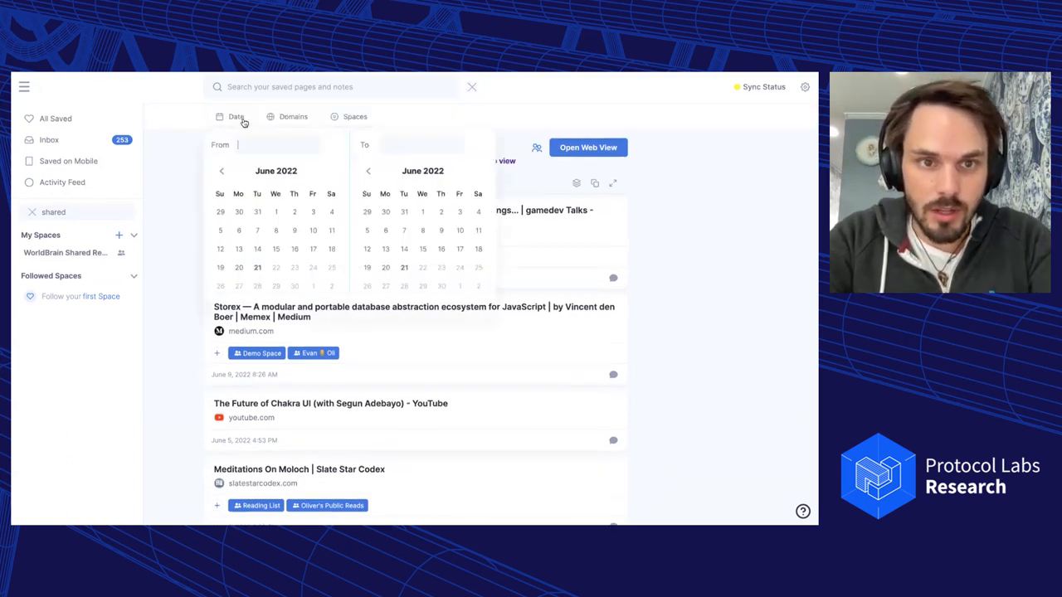
- Enter a relative From date ('2 weeks ago') in the Shared Reading List date filter
{"action": "type", "text": "2 wee"}
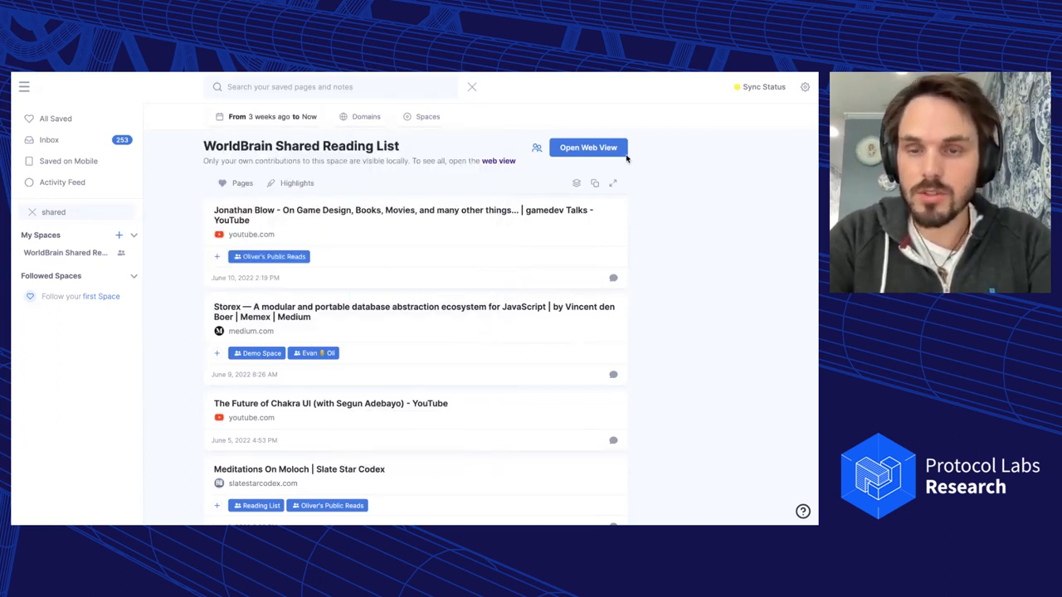
{"action": "mouse_move", "coordinate": [598, 207]}
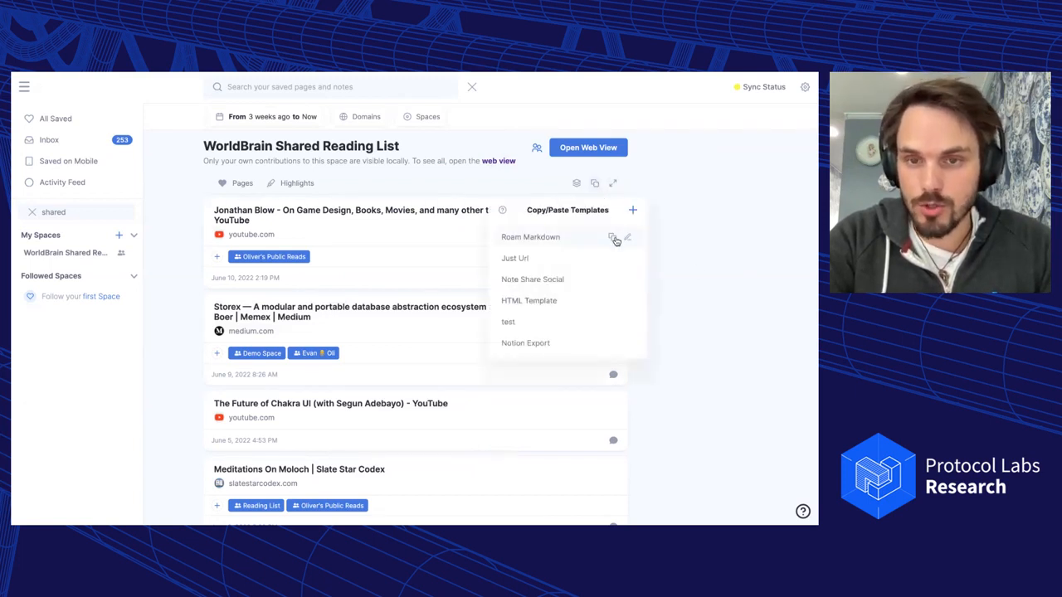
- Review the Roam Markdown copy/paste template in its editor, then close it
{"action": "left_click", "coordinate": [628, 237]}
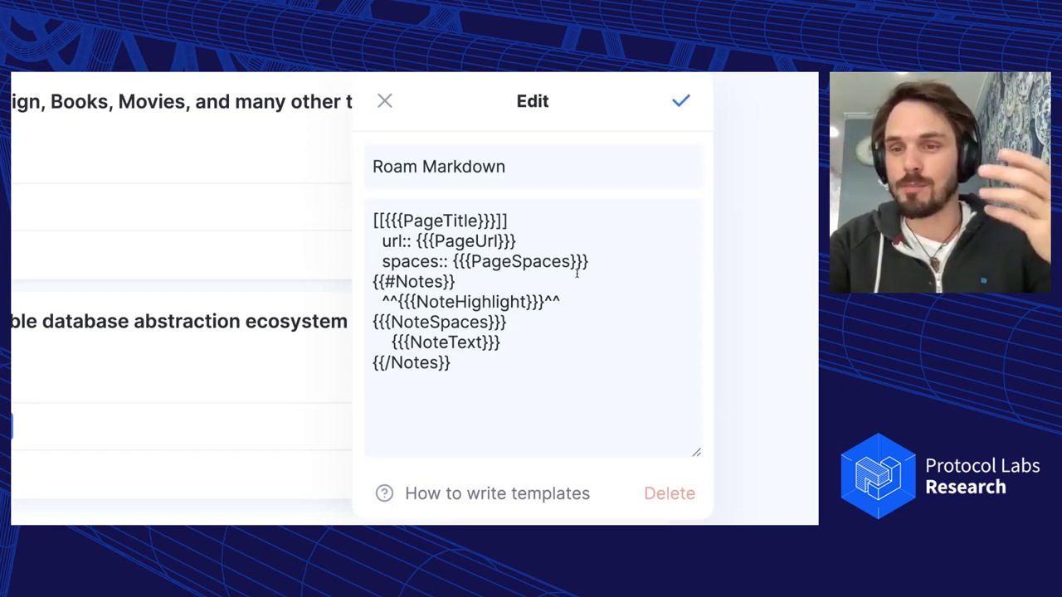
{"action": "key", "text": "ctrl"}
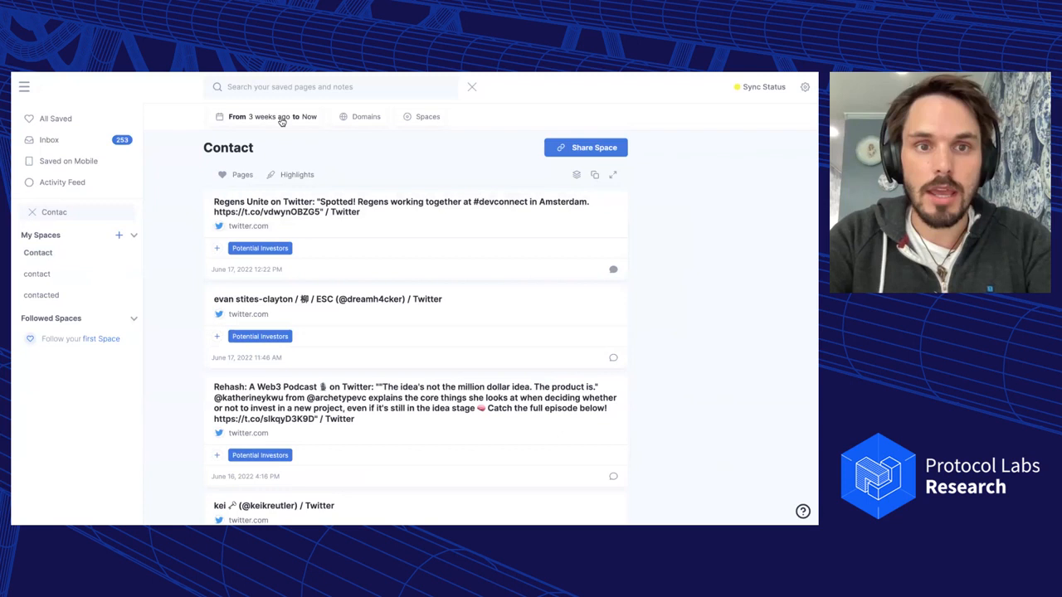
- Filter Contact results to UseCase: Collab and copy them with the Roam Markdown template
{"action": "left_click", "coordinate": [427, 116]}
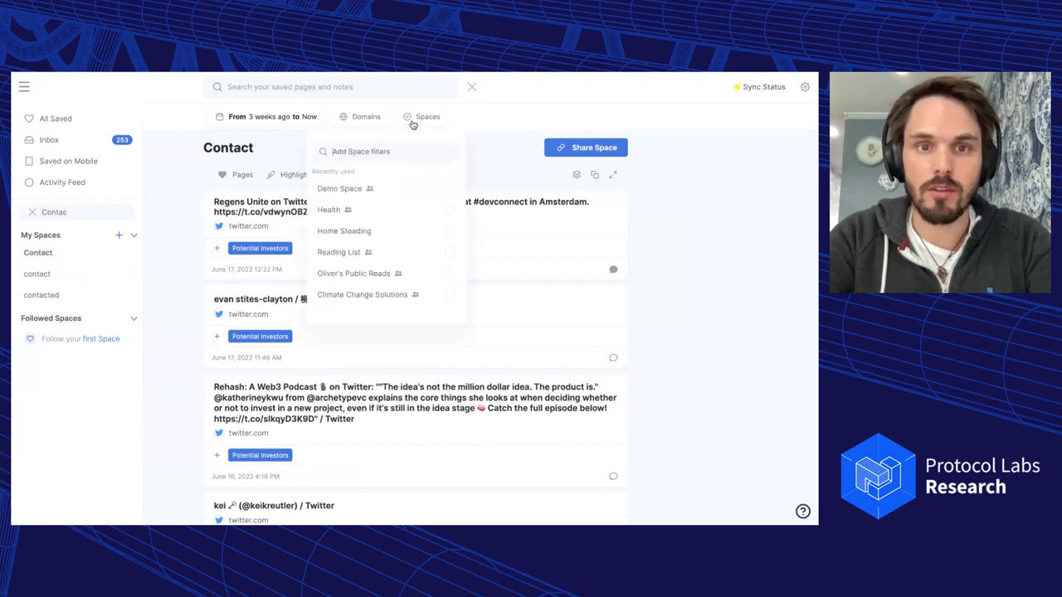
{"action": "type", "text": "use"}
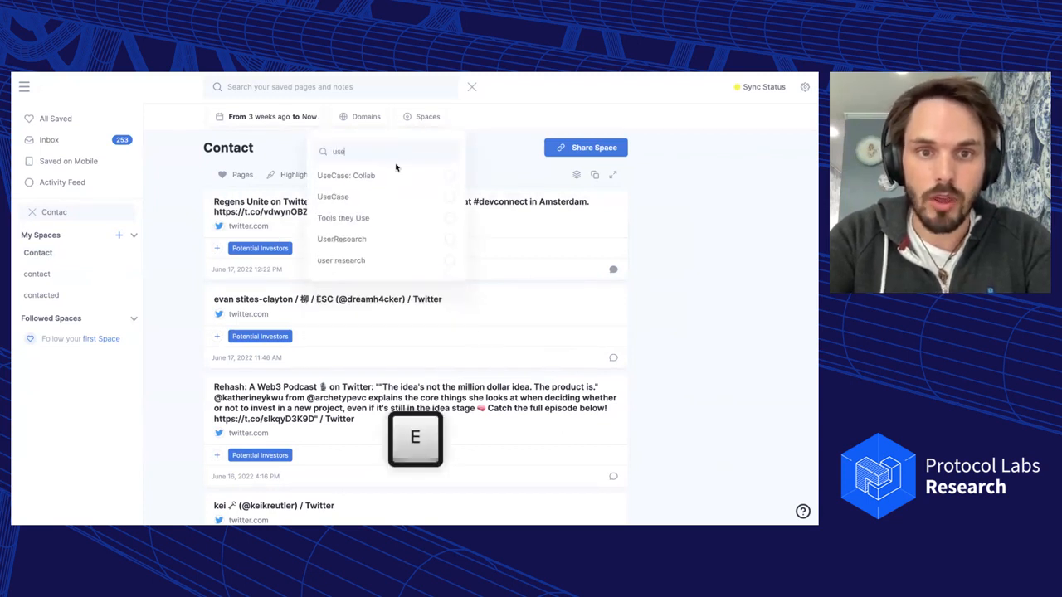
{"action": "left_click", "coordinate": [346, 175]}
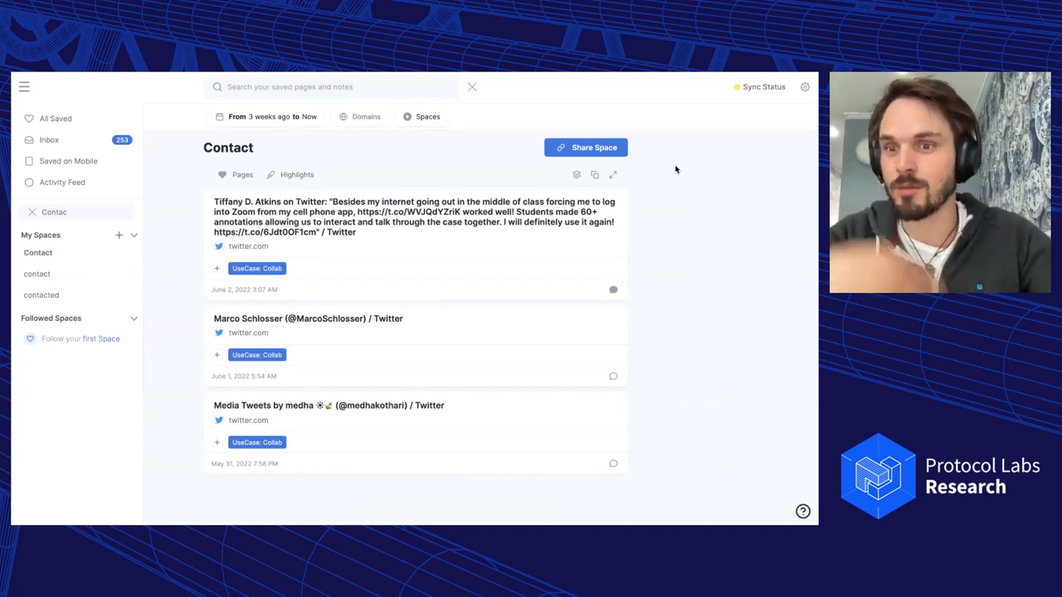
{"action": "mouse_move", "coordinate": [595, 175]}
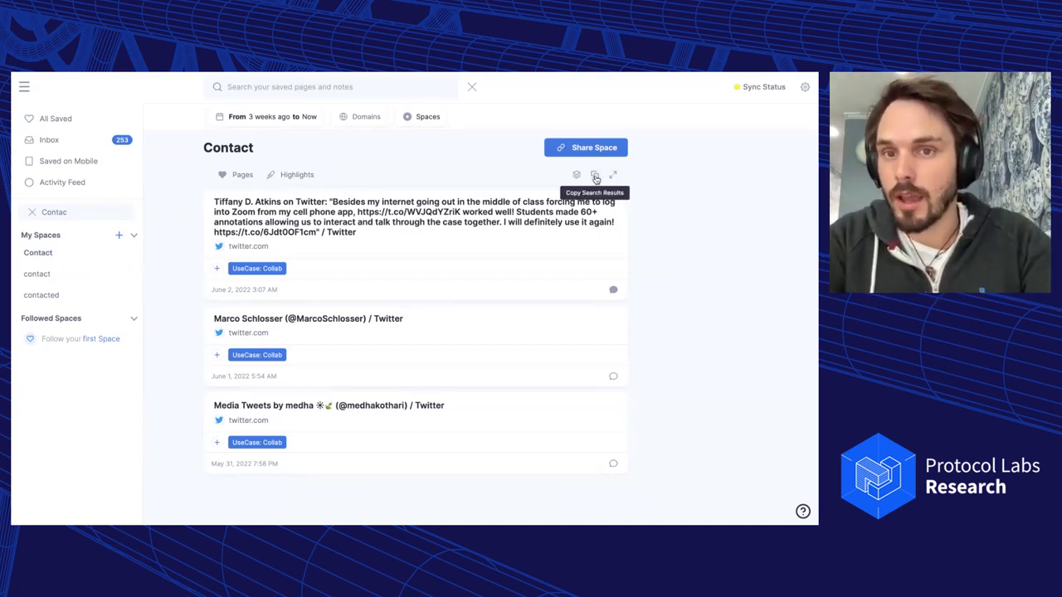
{"action": "left_click", "coordinate": [595, 175]}
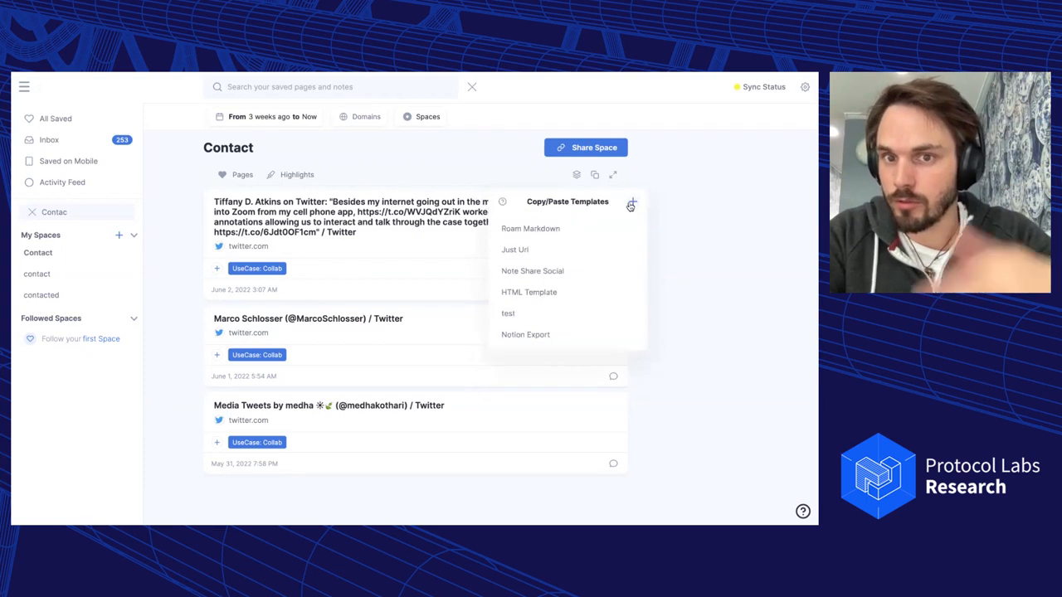
{"action": "left_click", "coordinate": [530, 228]}
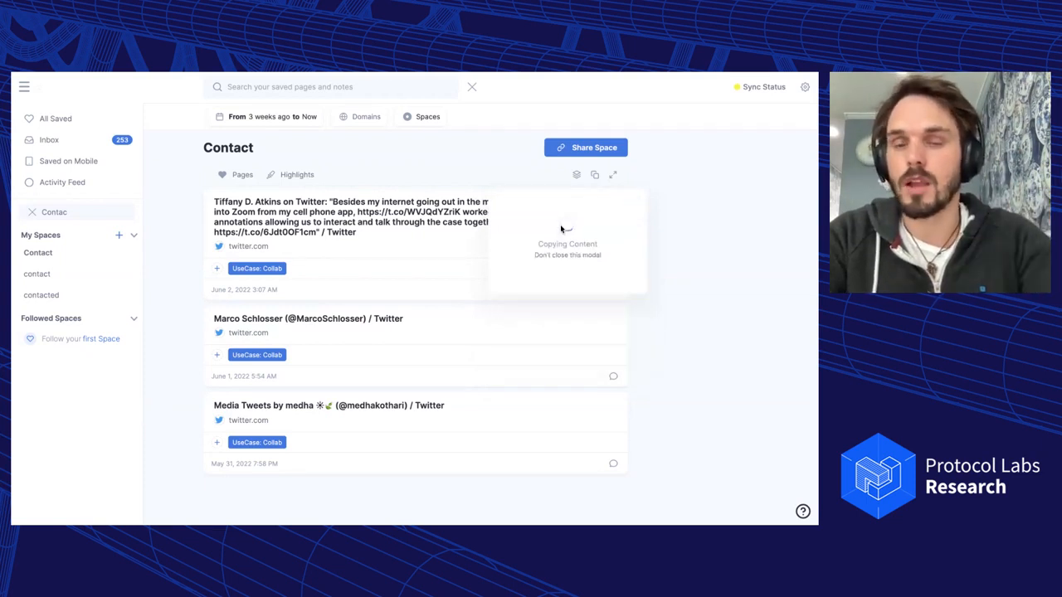